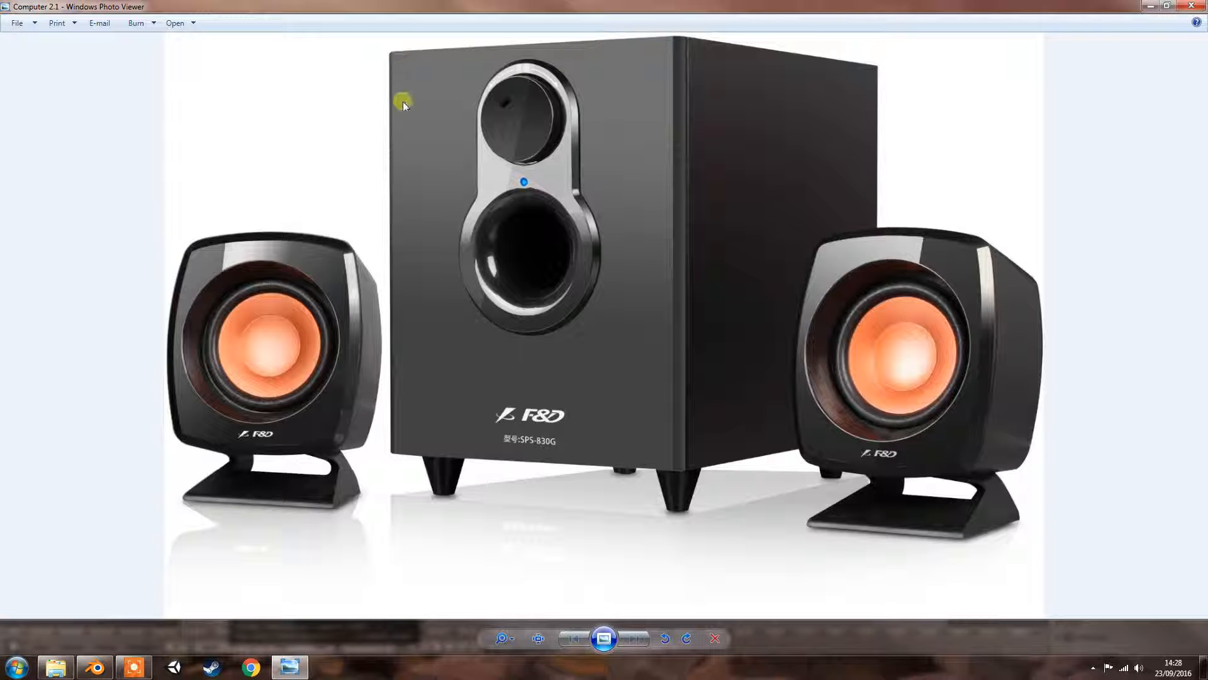
mouse_move(464, 90)
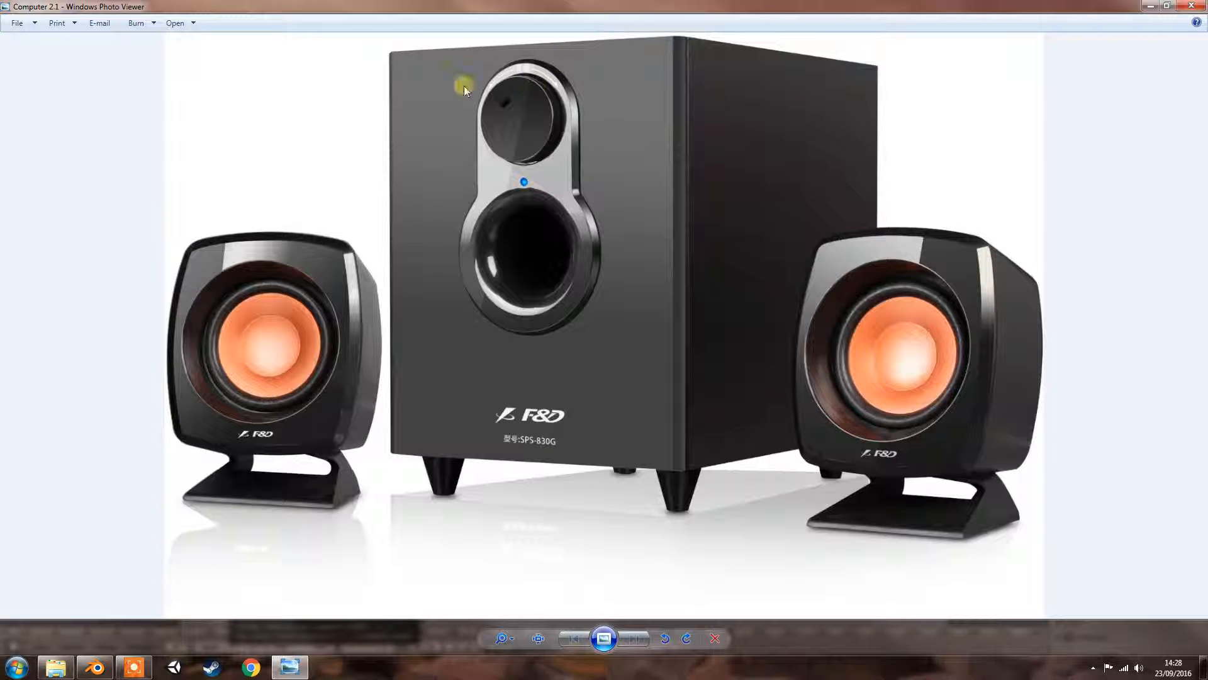
mouse_move(467, 415)
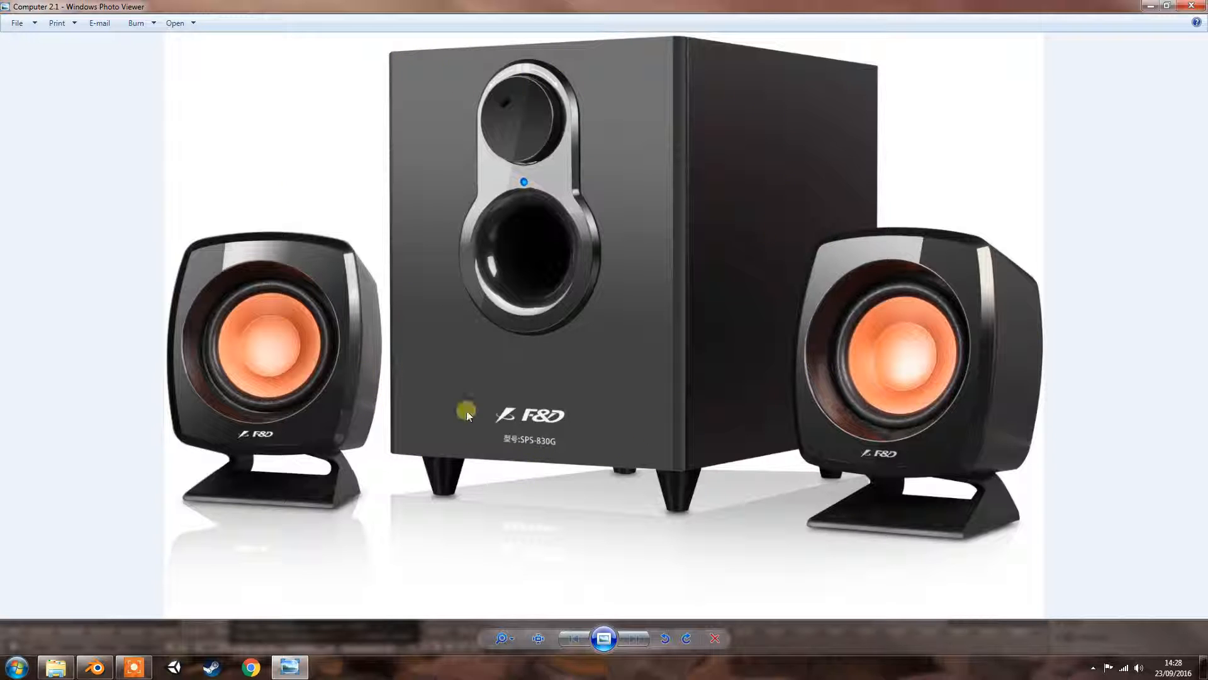
mouse_move(796, 140)
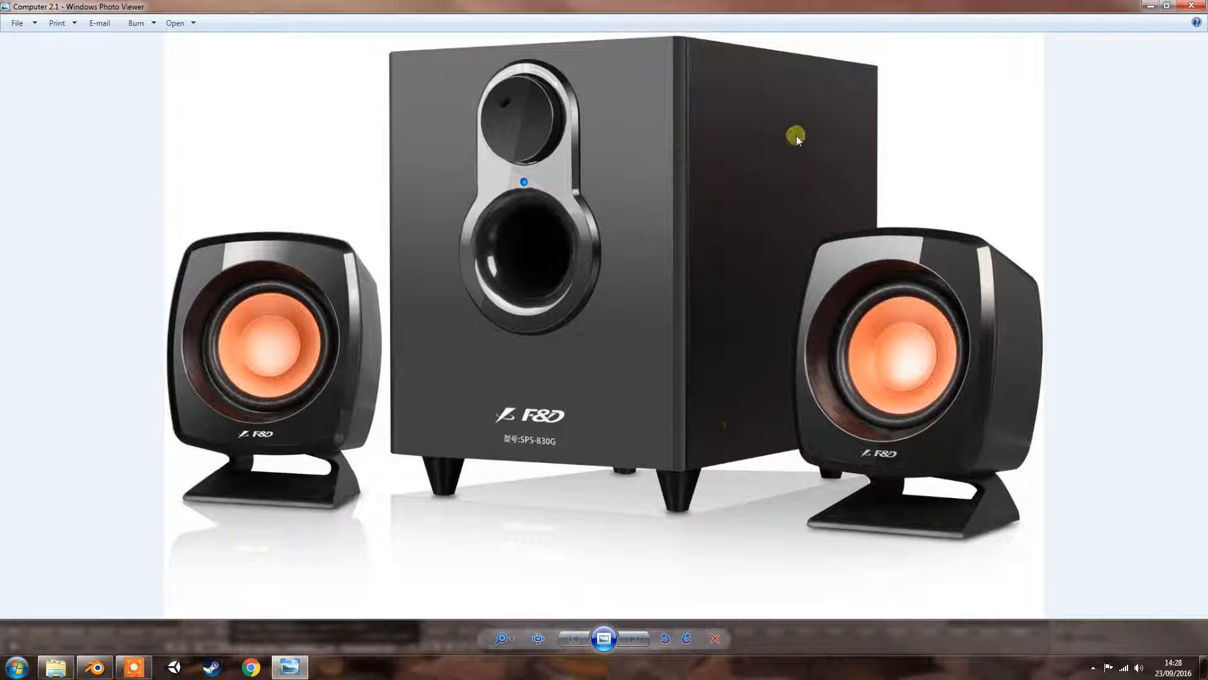
mouse_move(435, 65)
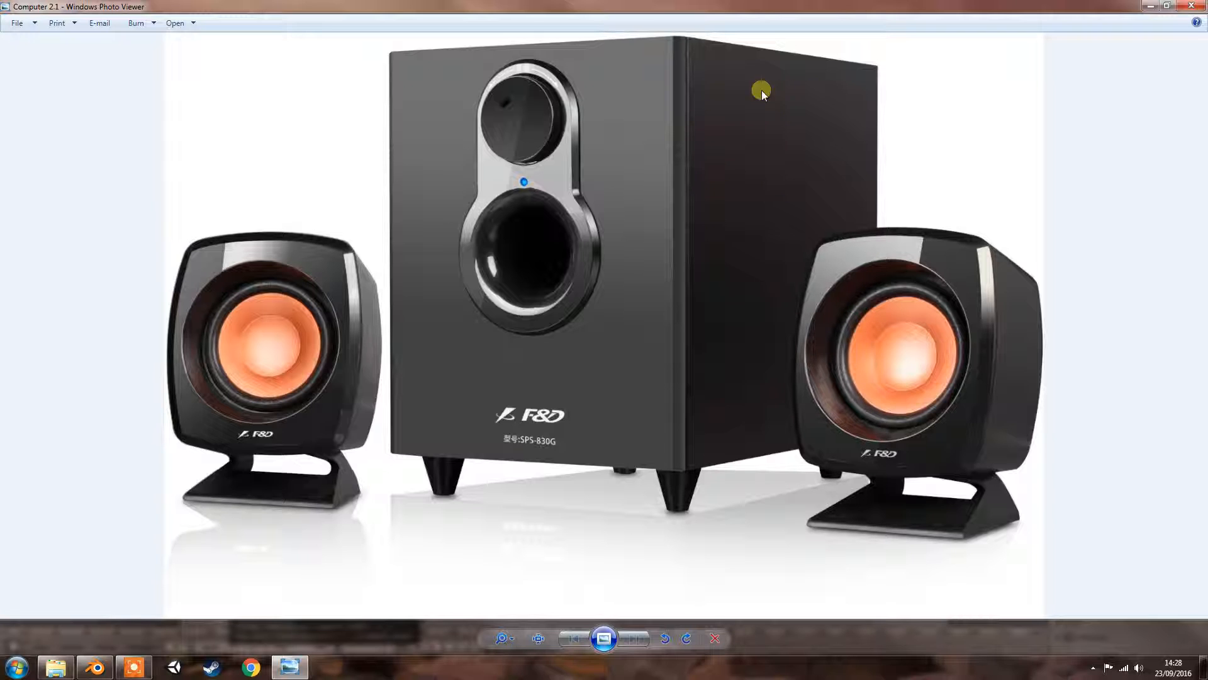
mouse_move(712, 110)
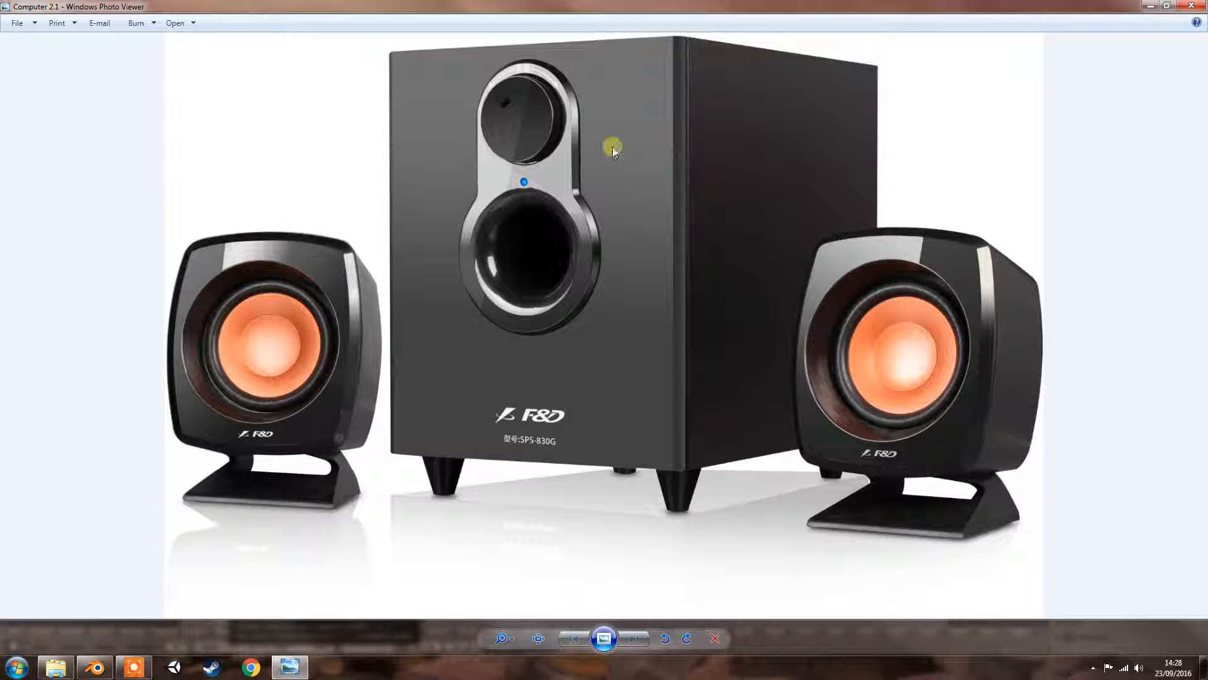
mouse_move(844, 100)
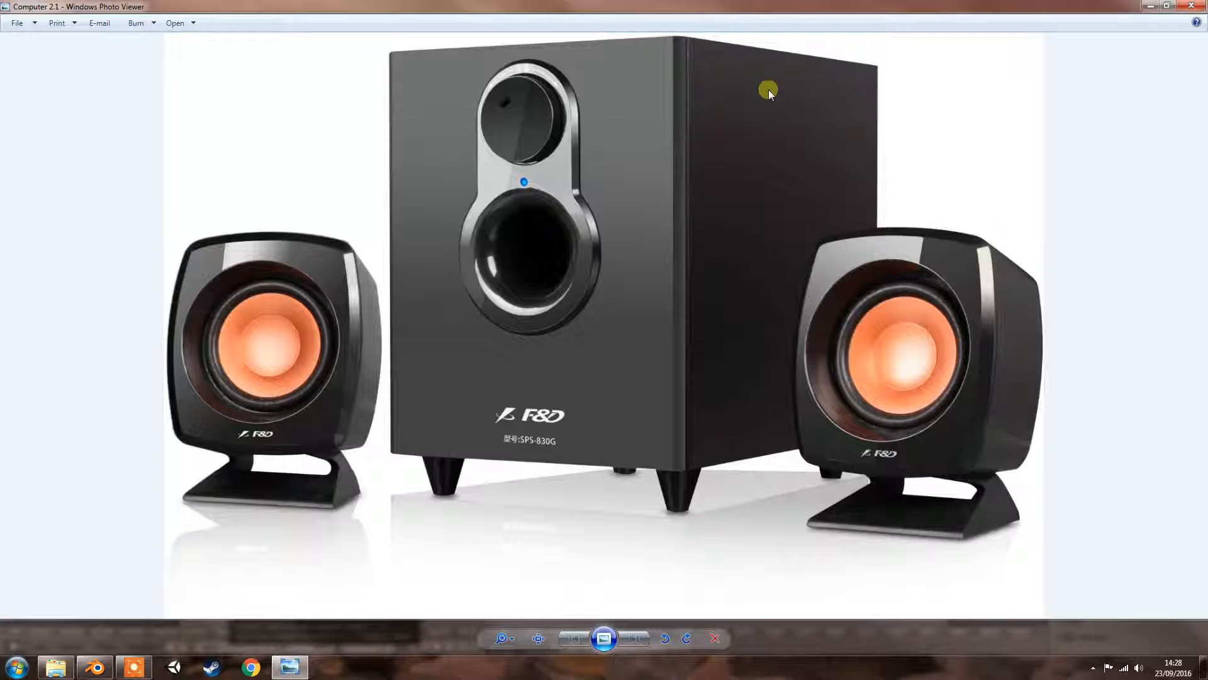
mouse_move(377, 145)
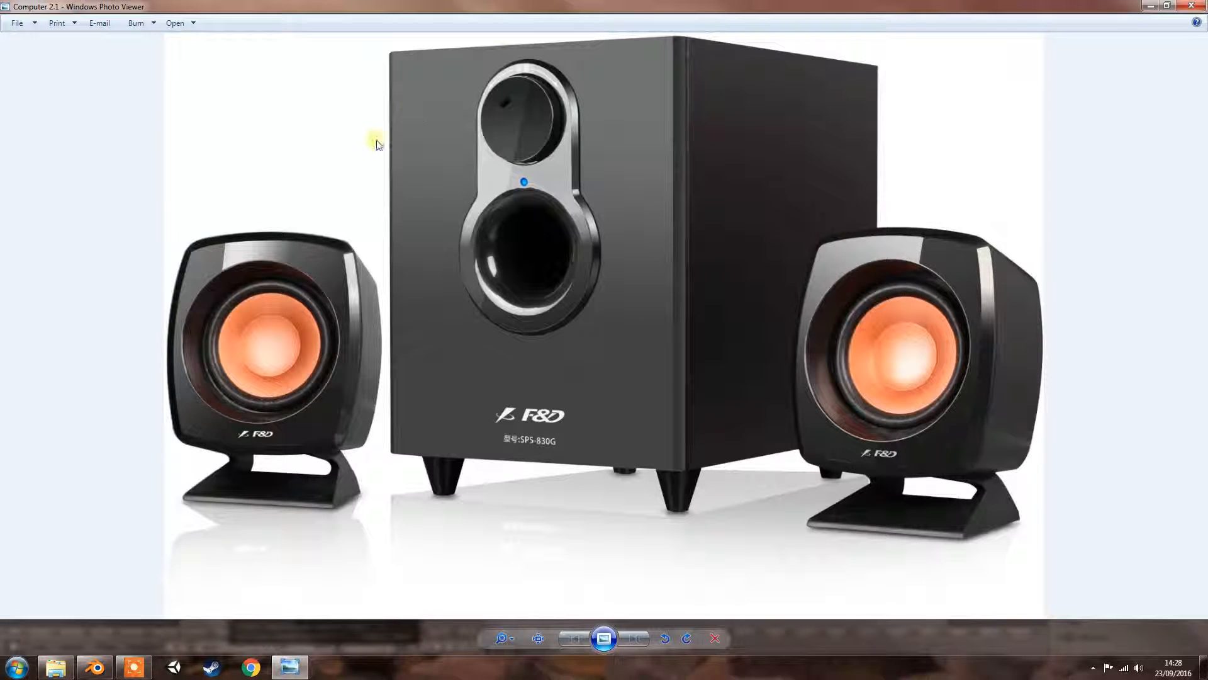
mouse_move(1082, 69)
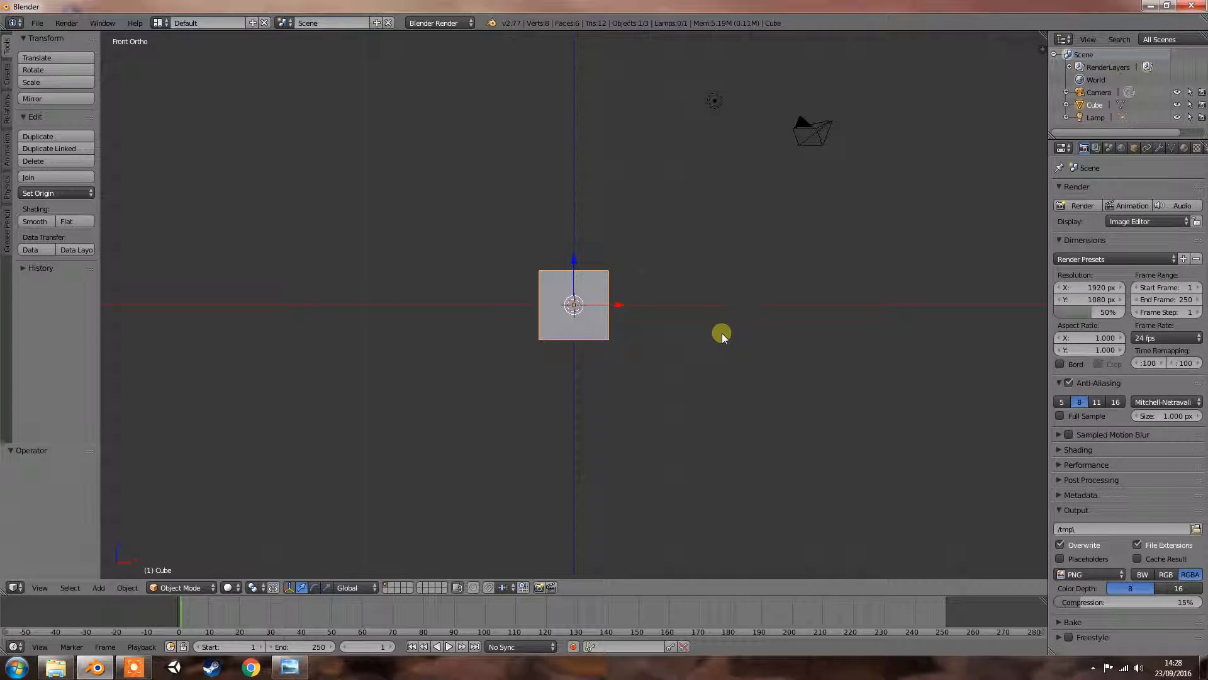
mouse_move(714, 385)
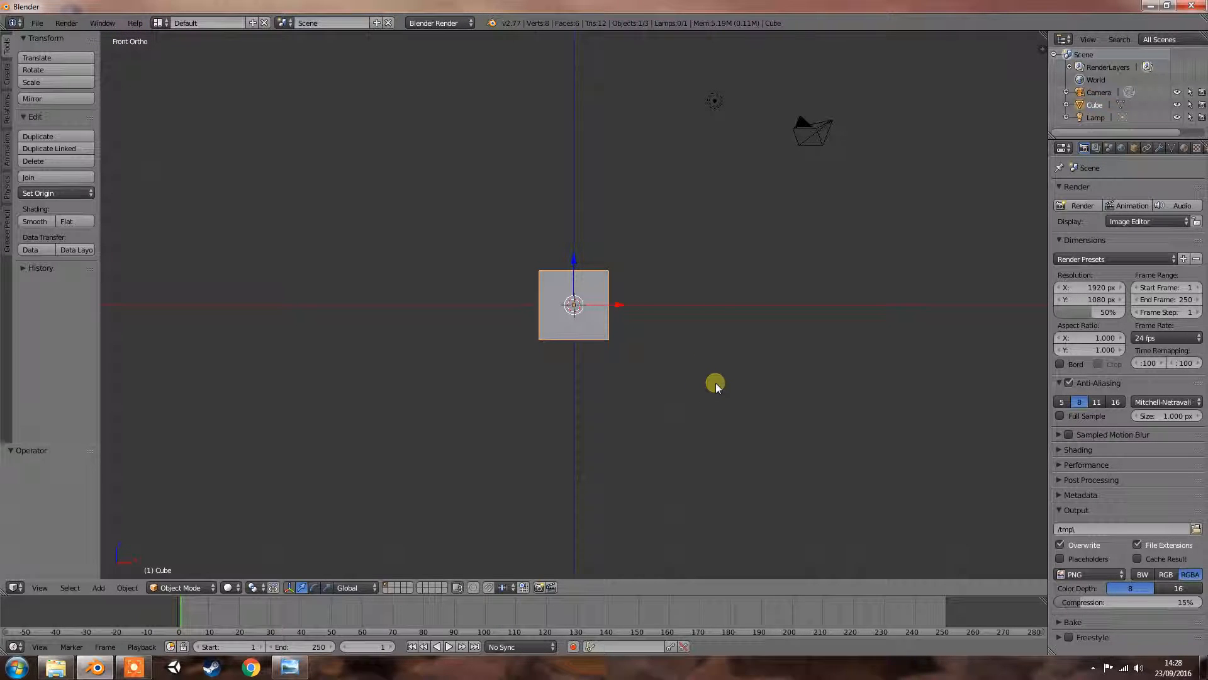
- Show the cube's transform values: zero location and rotation, unit scale, 2-unit dimensions
key("n")
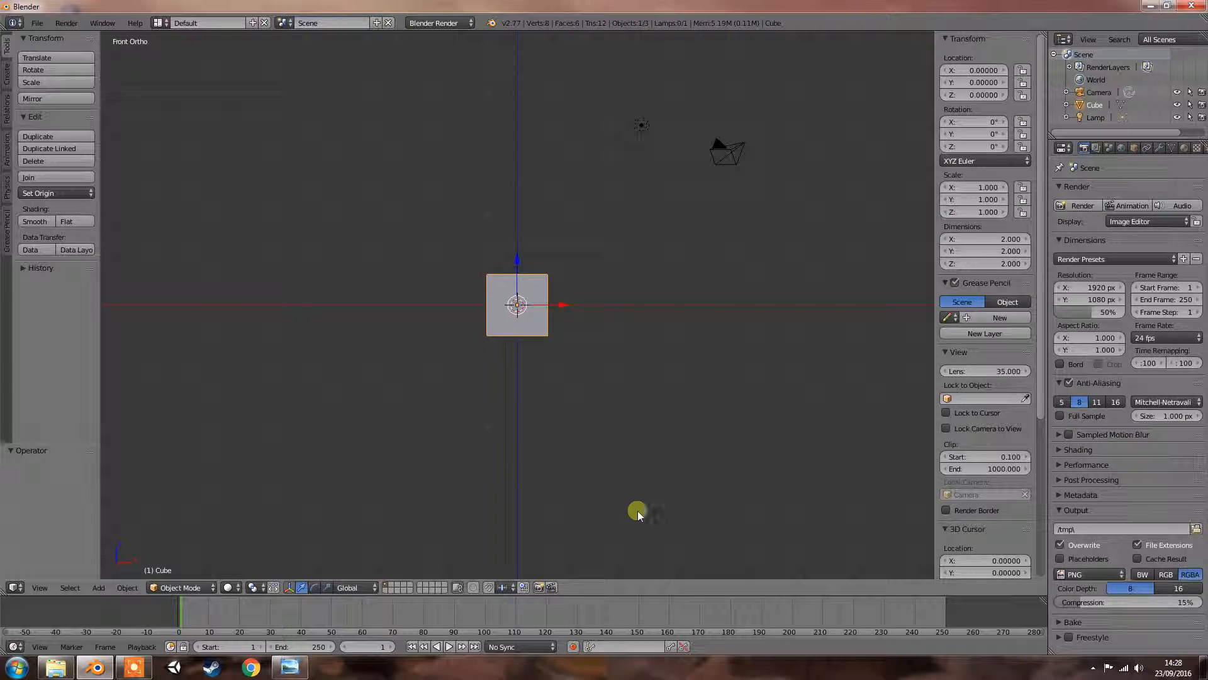
mouse_move(450, 545)
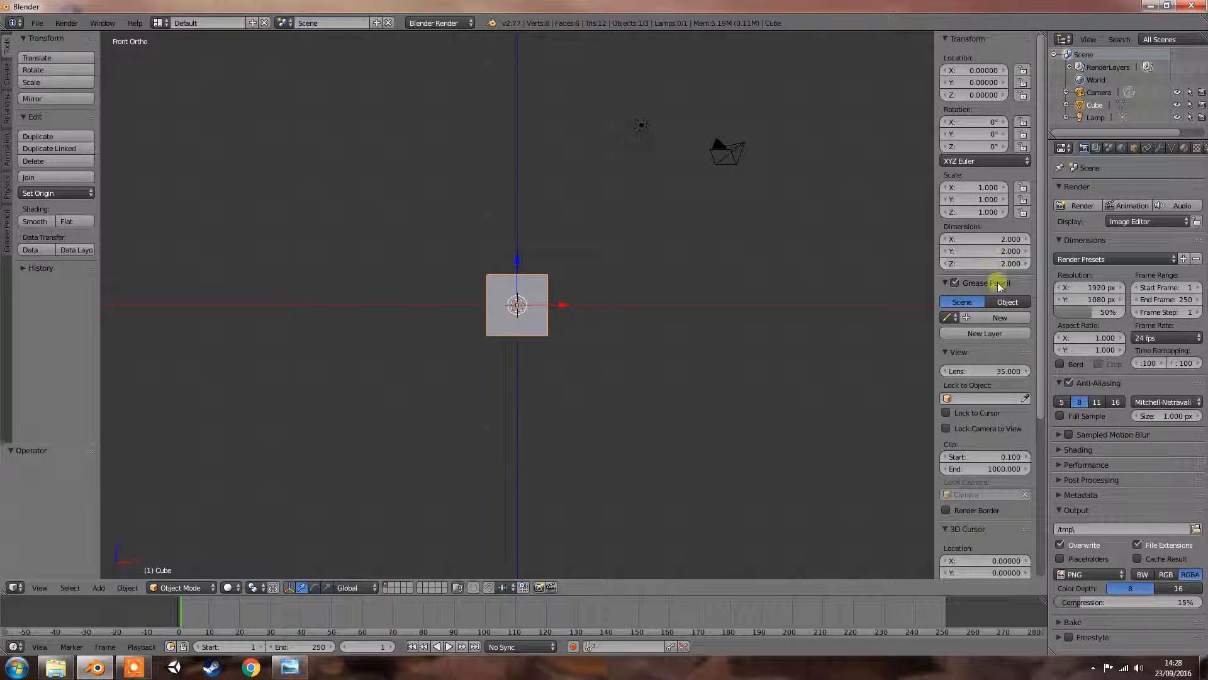
scroll("down", 3)
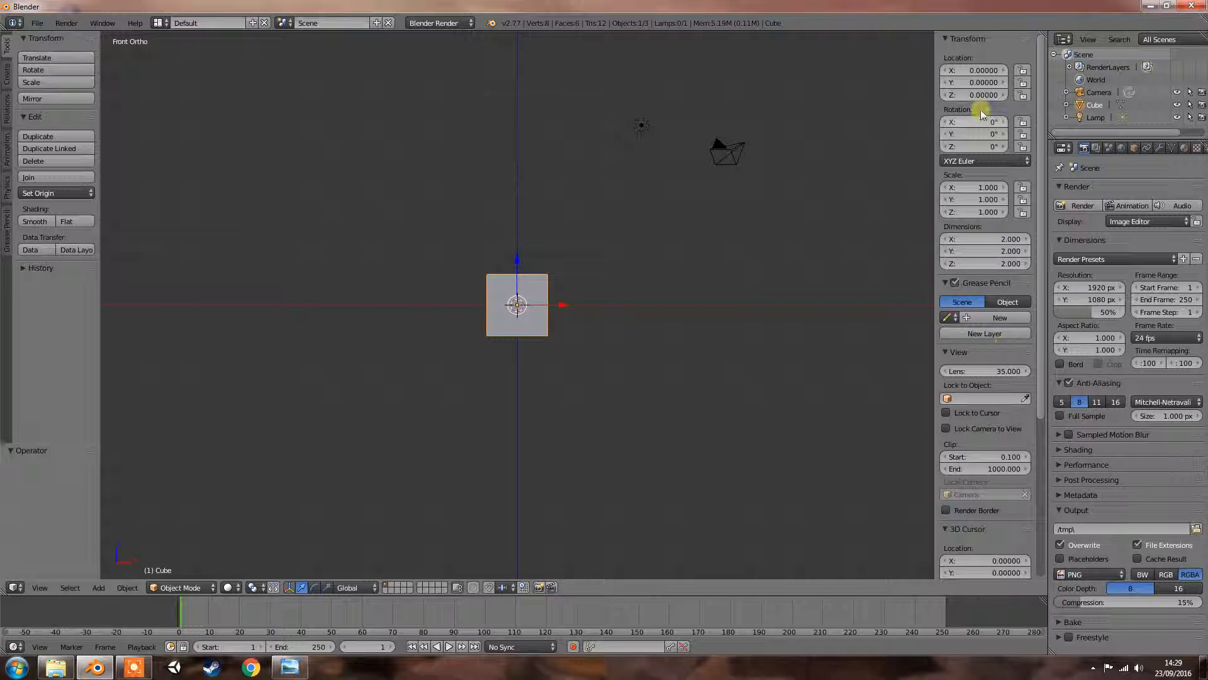
mouse_move(728, 355)
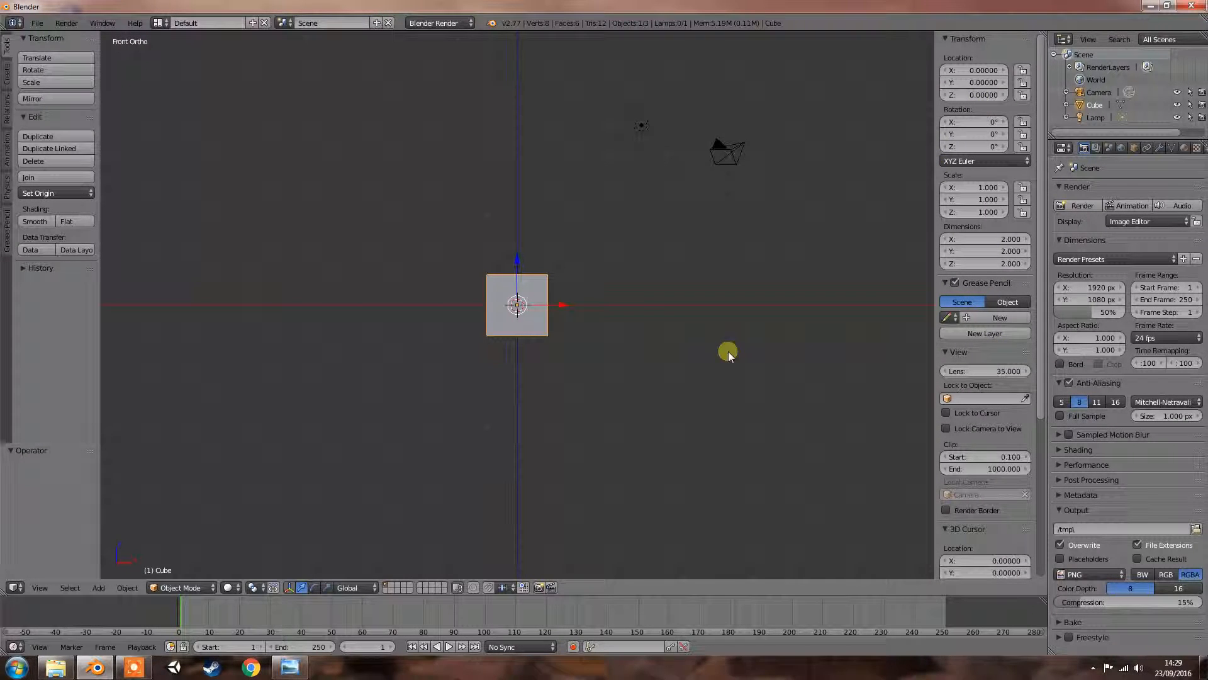
key("Tab")
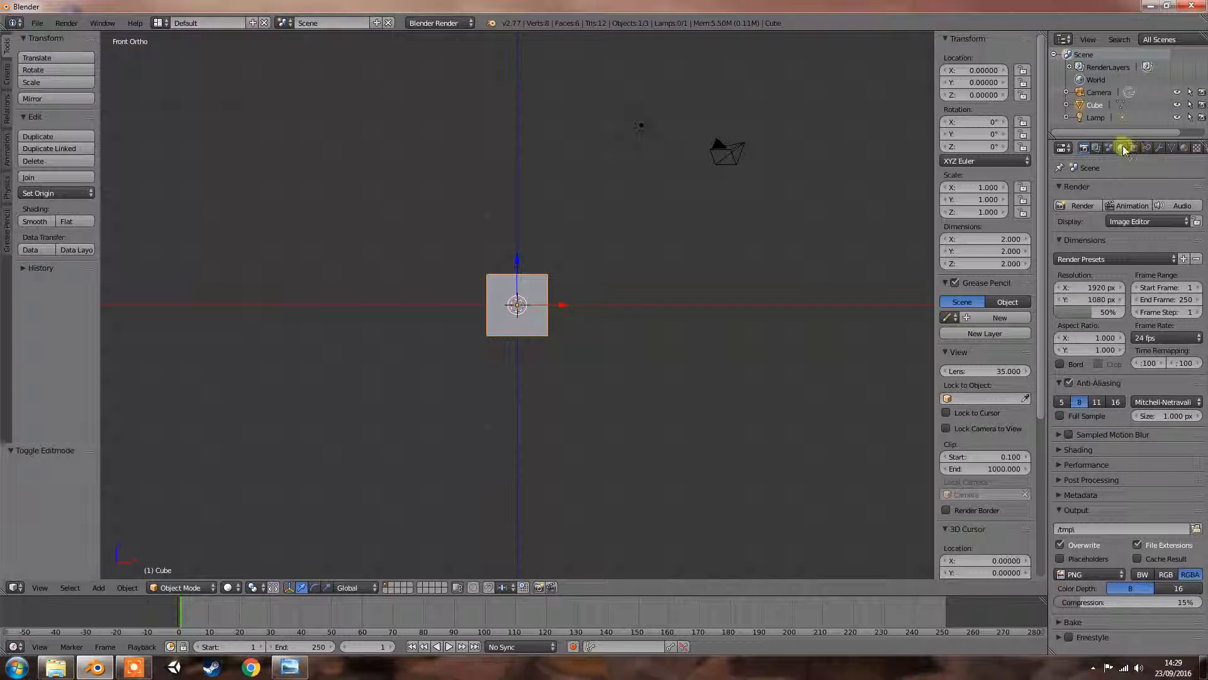
- Switch the scene to Metric units and start setting the cube's X dimension to 30 cm
left_click(1109, 148)
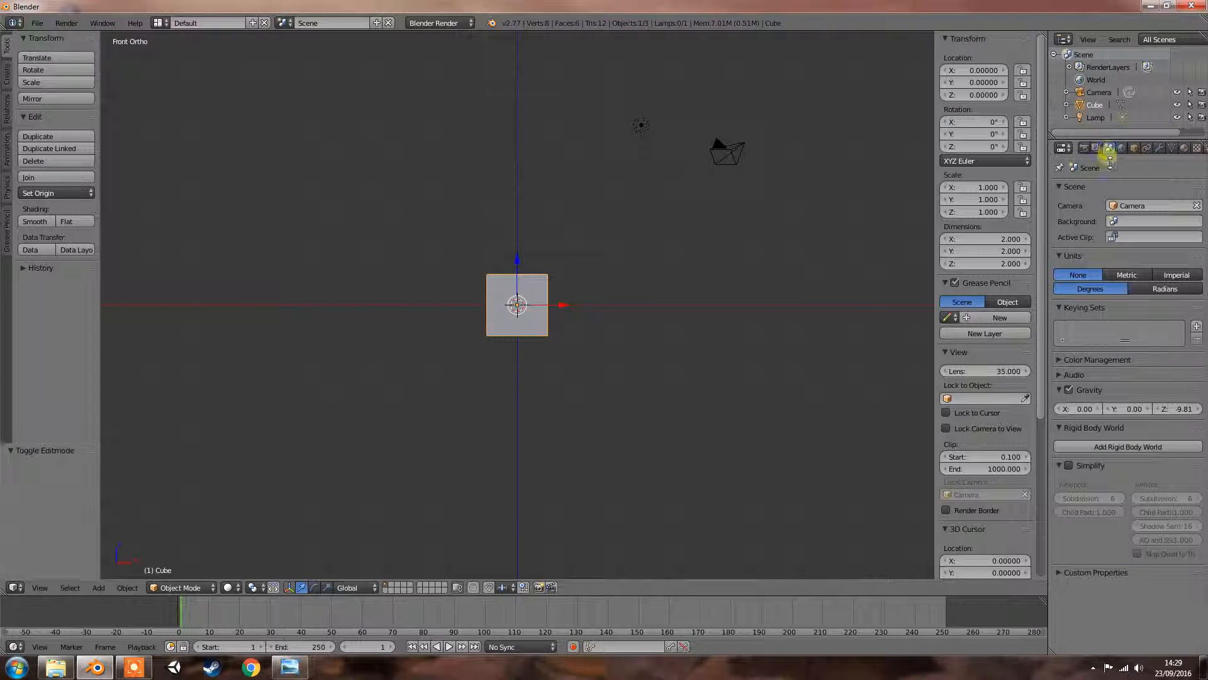
left_click(1126, 275)
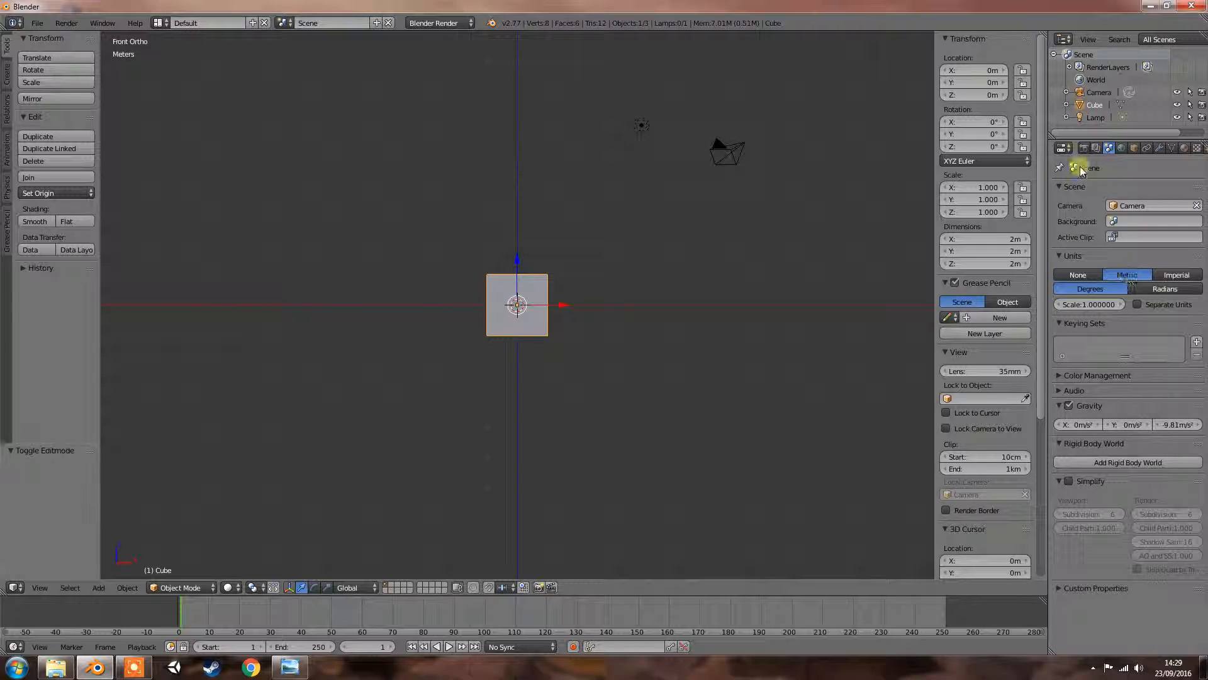
left_click(1062, 148)
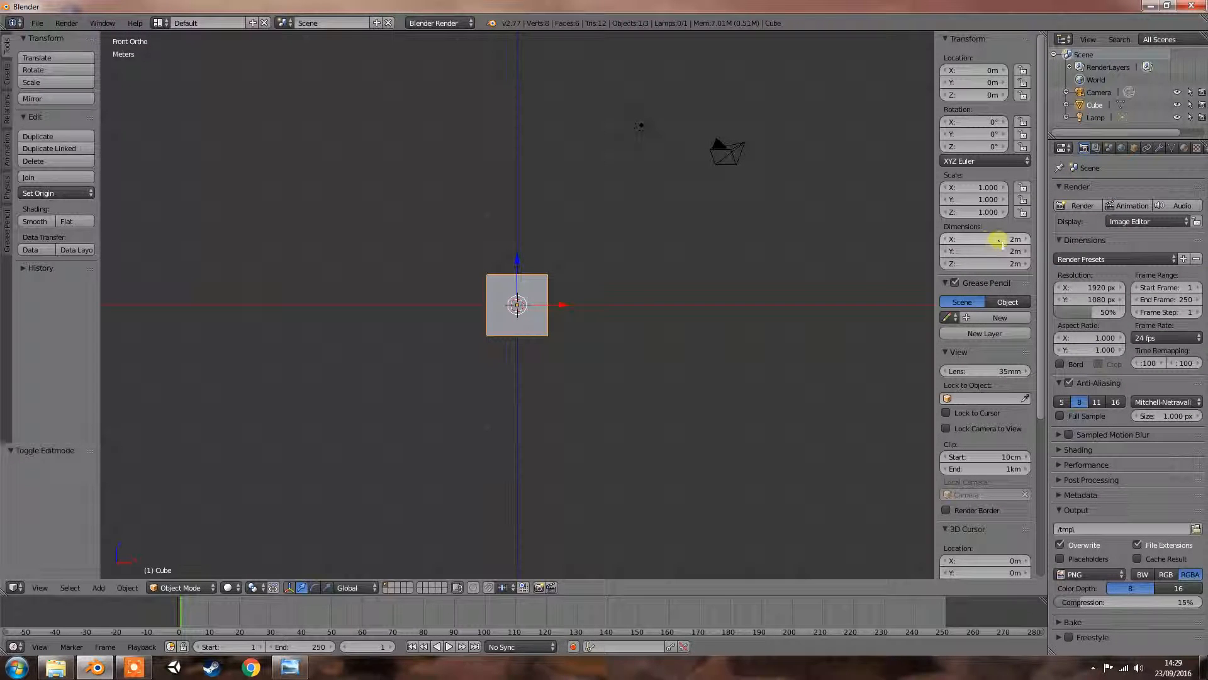
left_click(986, 239)
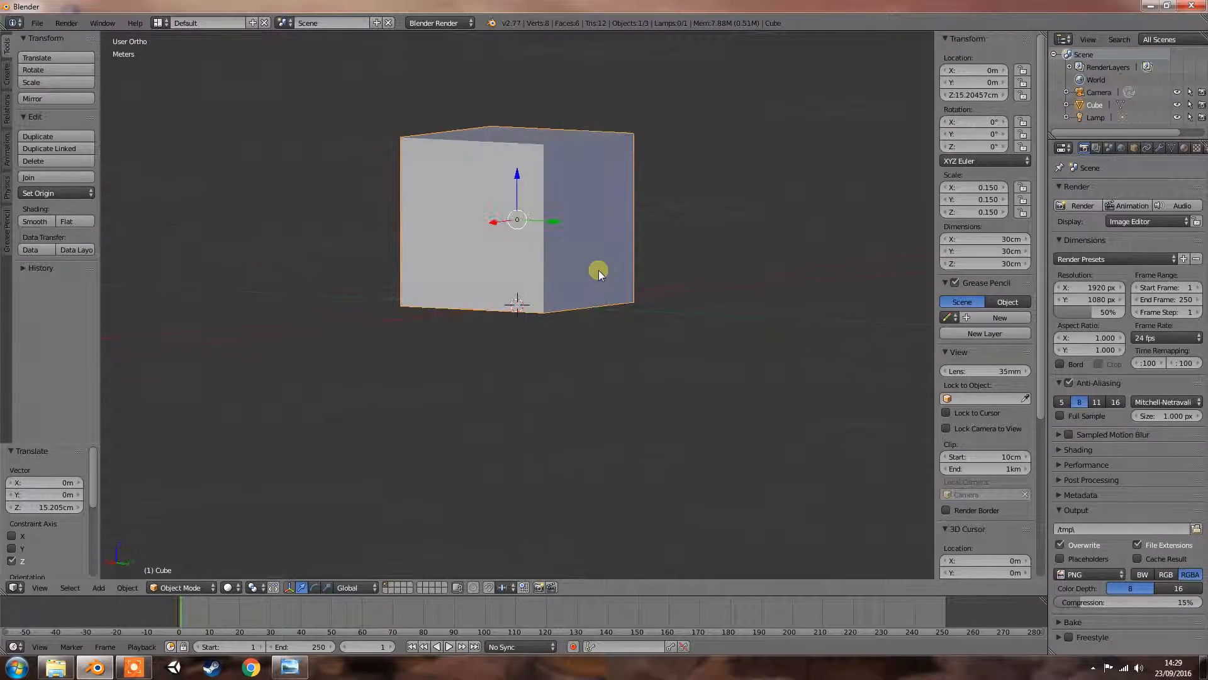
- Enter Edit Mode on the cube to work on its vertical edges
key("Tab")
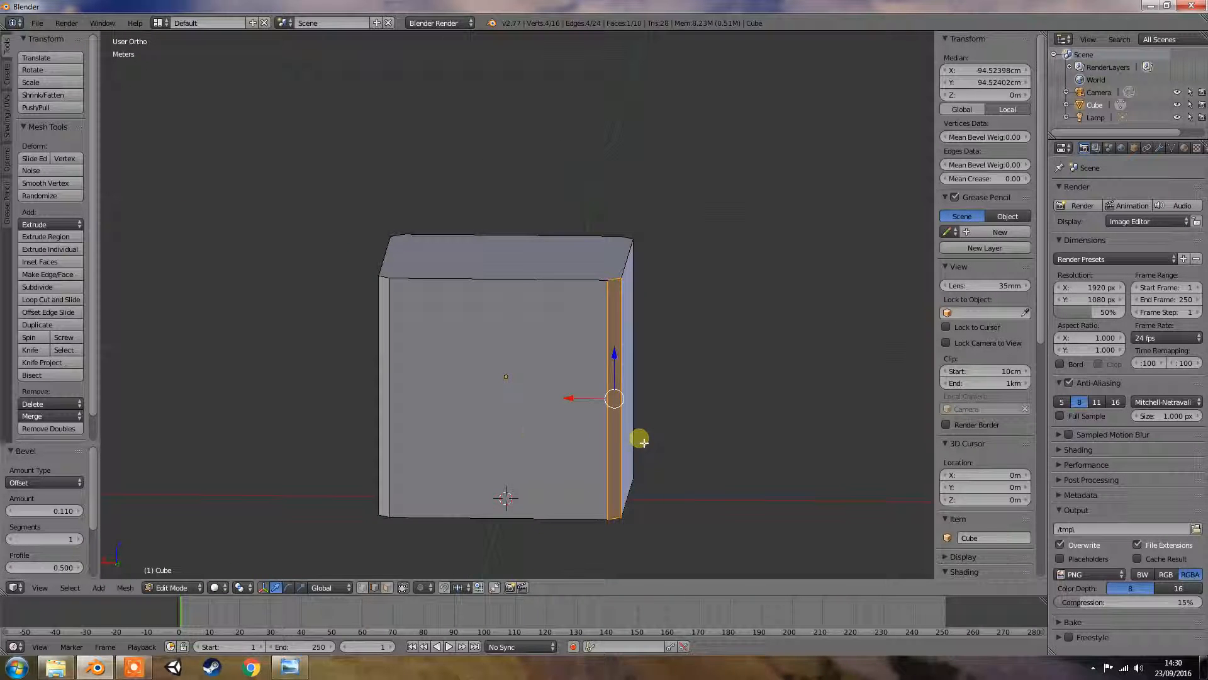
mouse_move(49, 311)
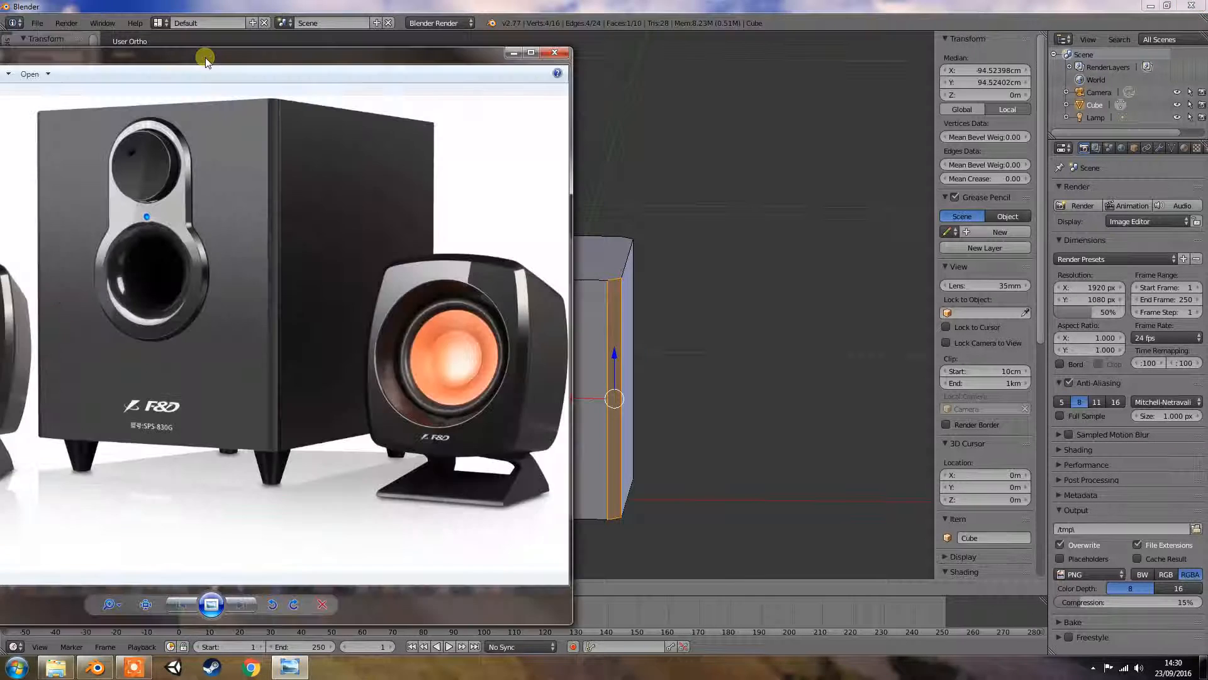
left_click_drag(206, 59, 565, 96)
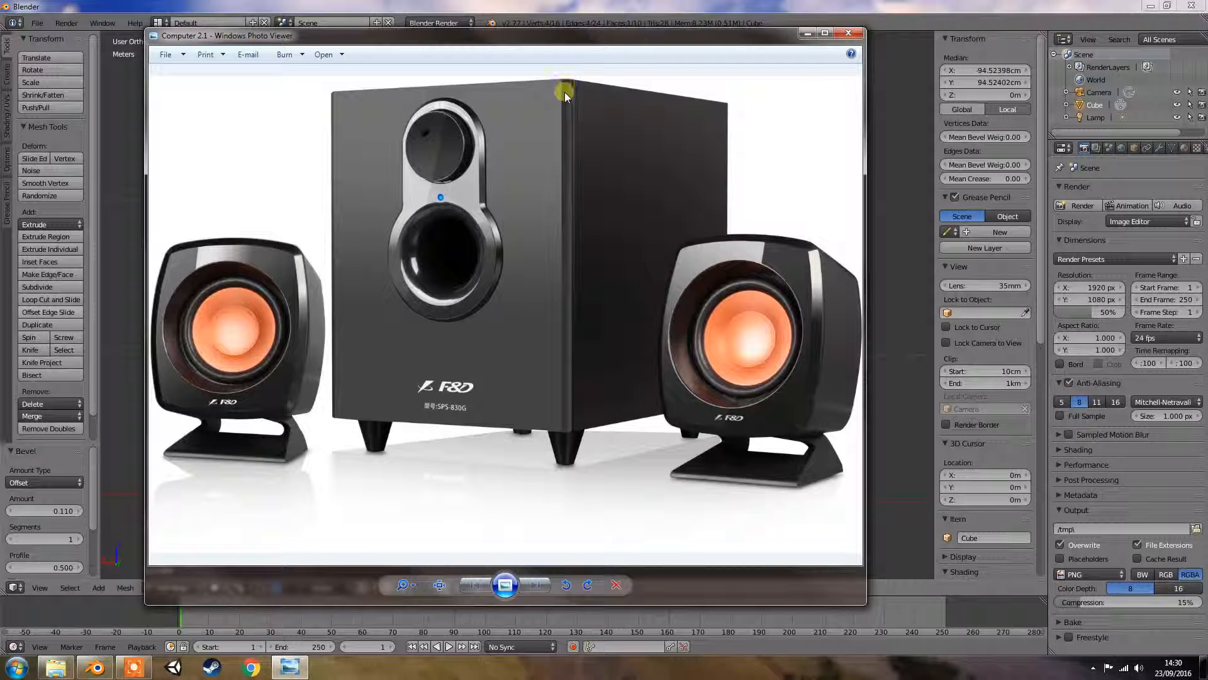
mouse_move(558, 133)
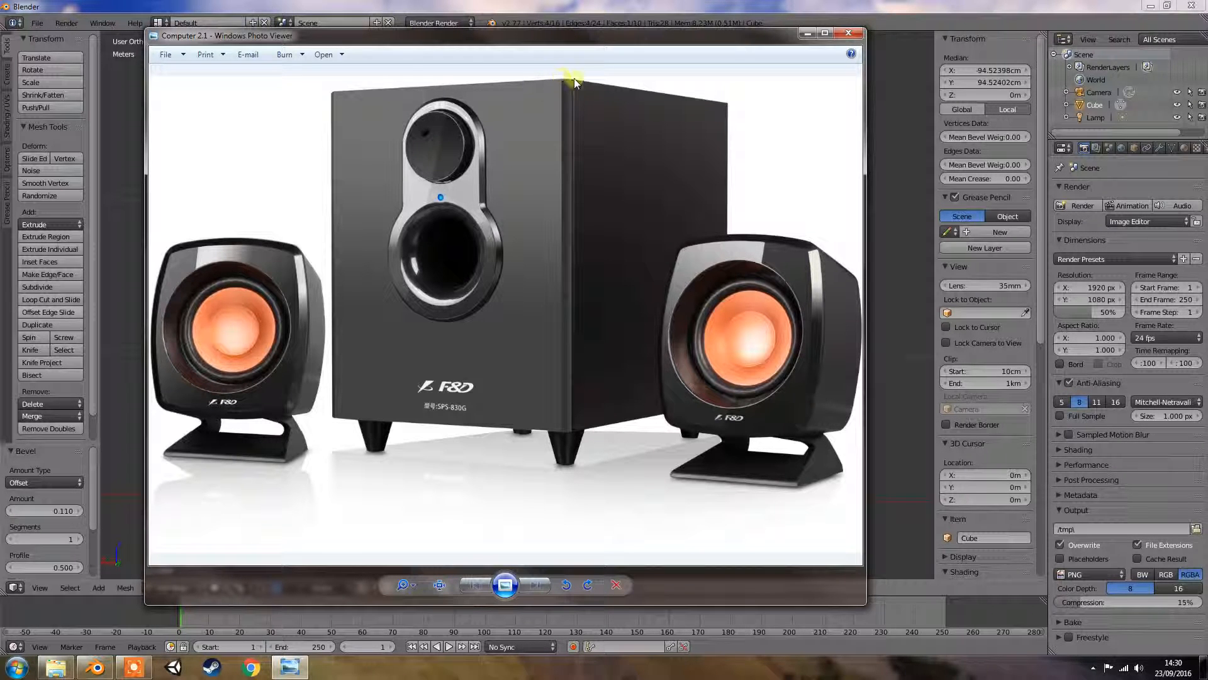
mouse_move(737, 105)
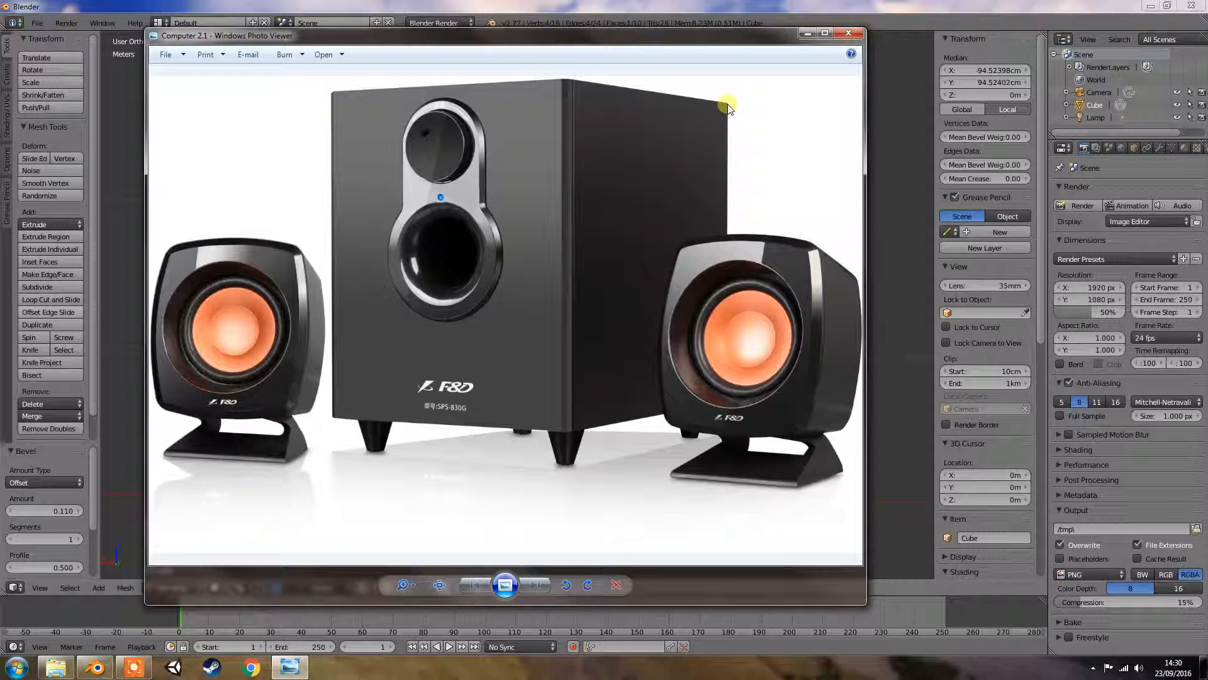
mouse_move(604, 195)
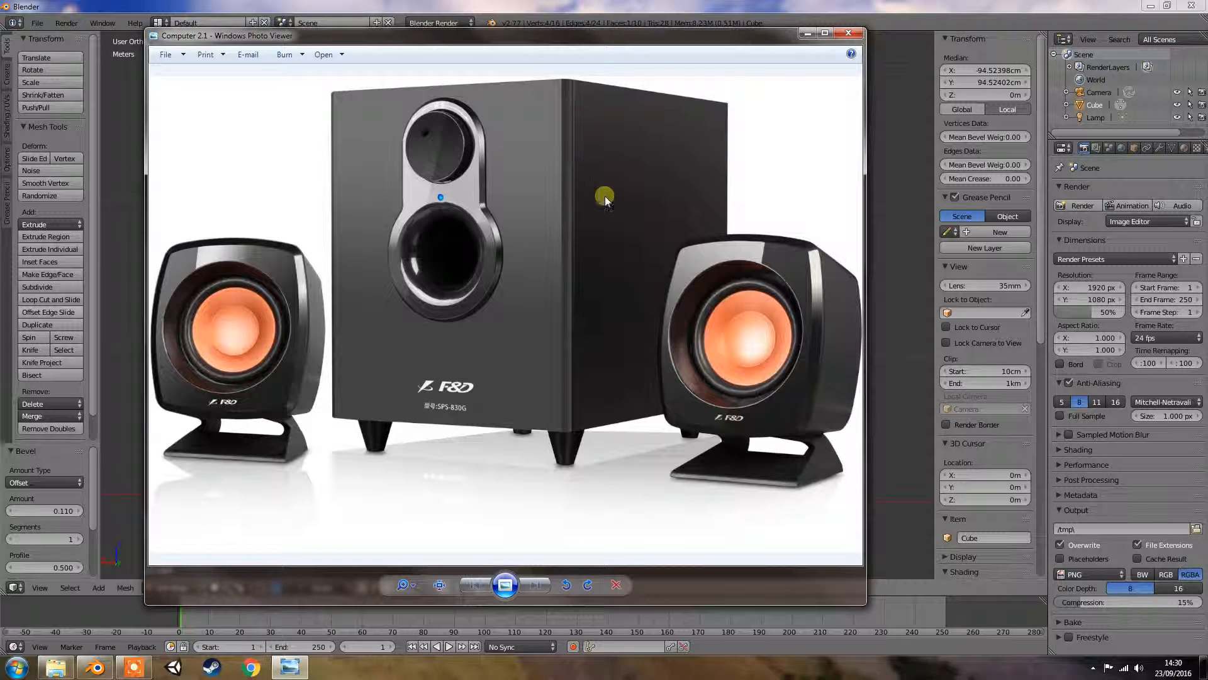
mouse_move(584, 108)
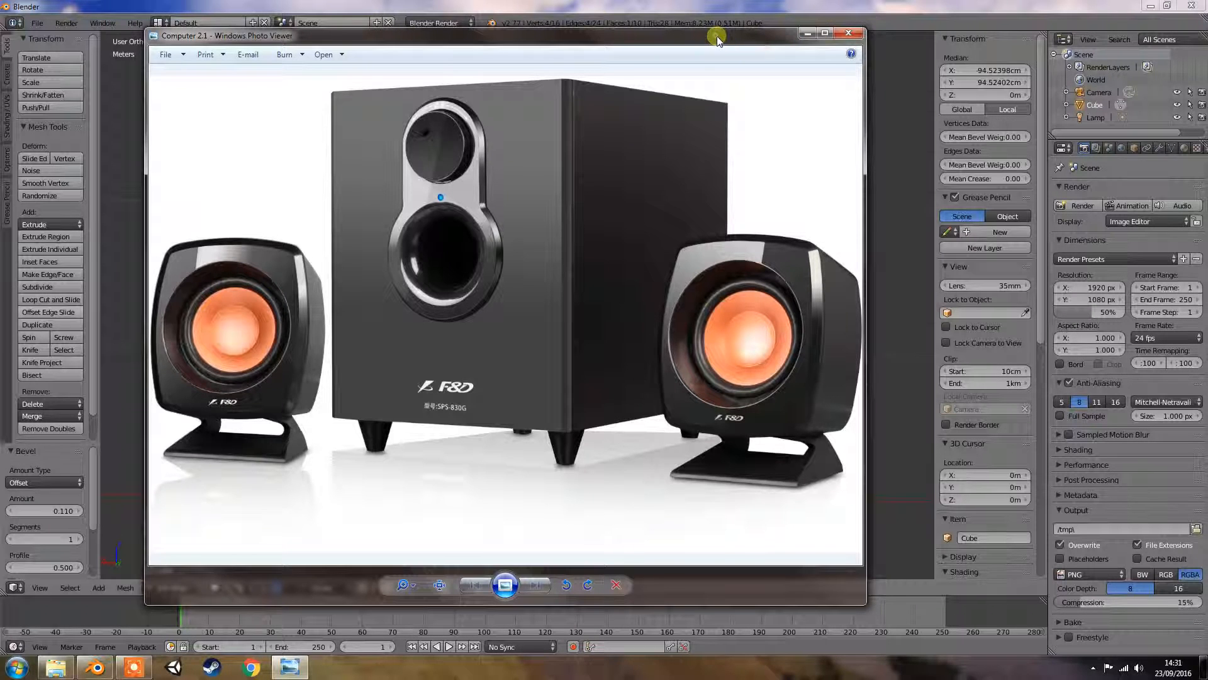
left_click(848, 32)
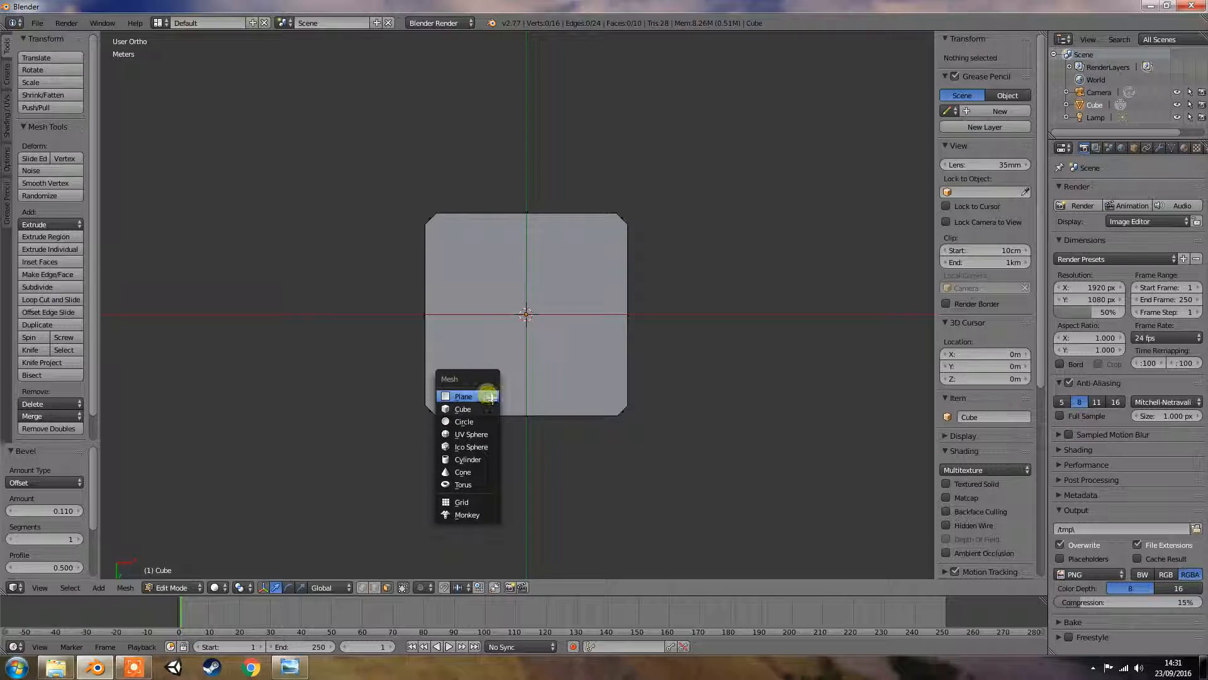
- Add a small plane inside the box mesh and return to Edit Mode
left_click(463, 396)
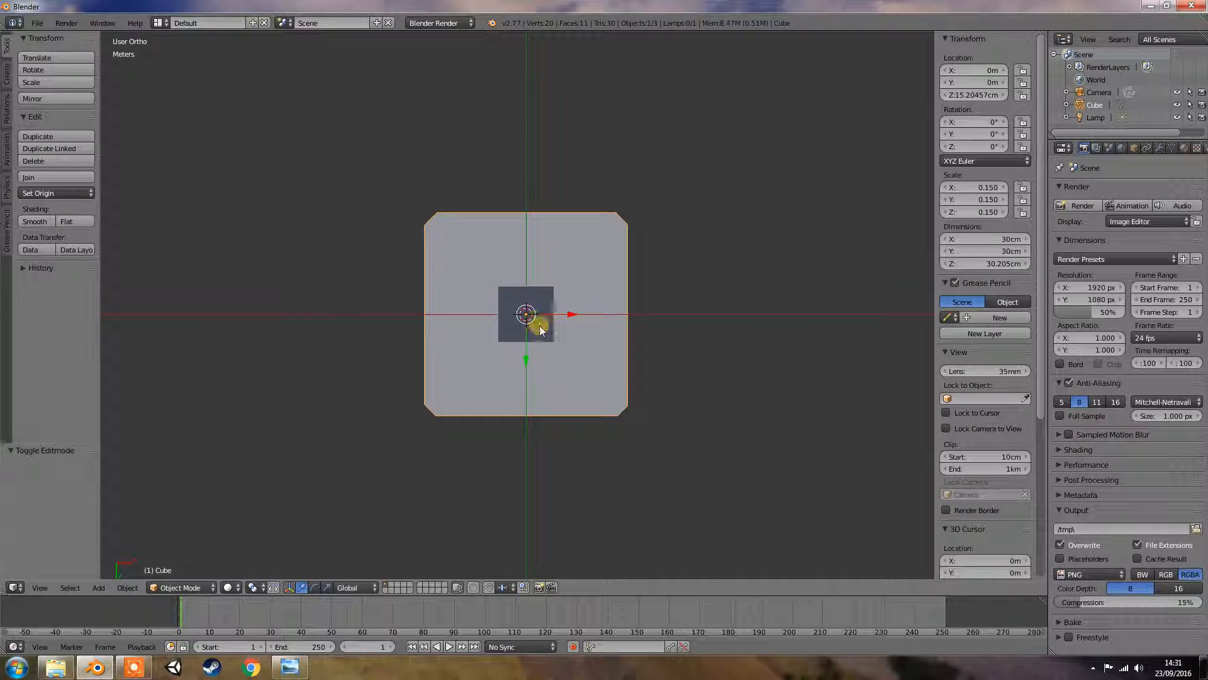
key("Tab")
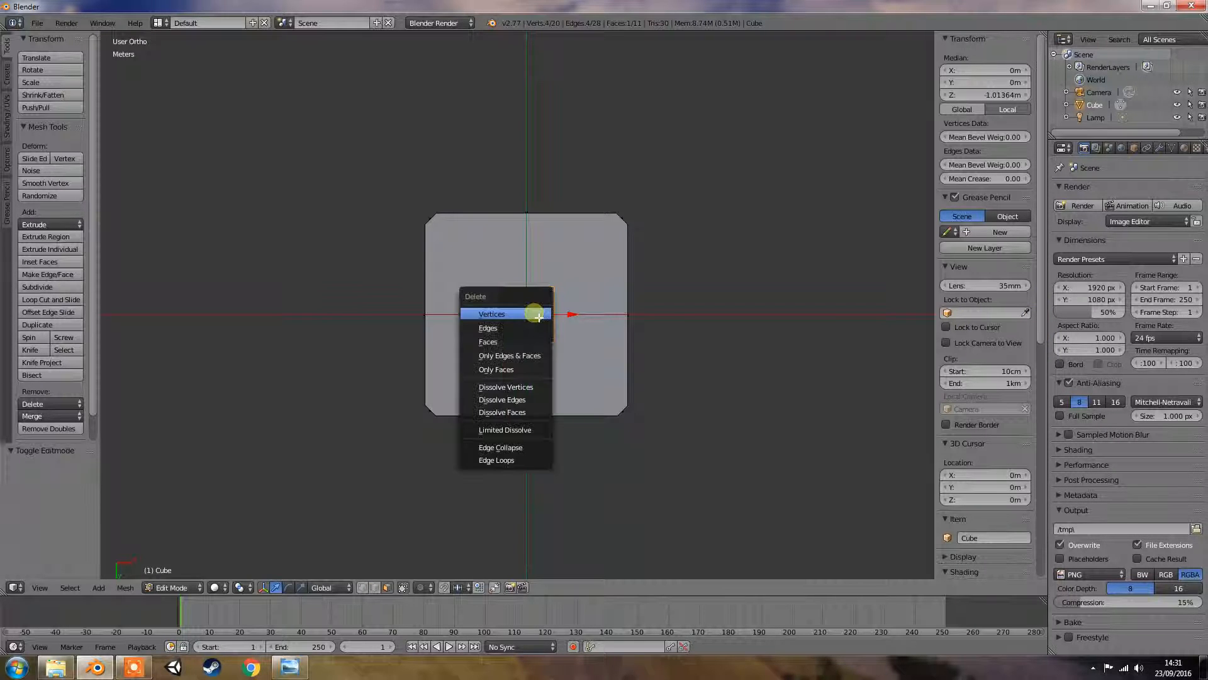
- Delete the stray plane's vertices and add a new cube sized 0.03 m
left_click(487, 341)
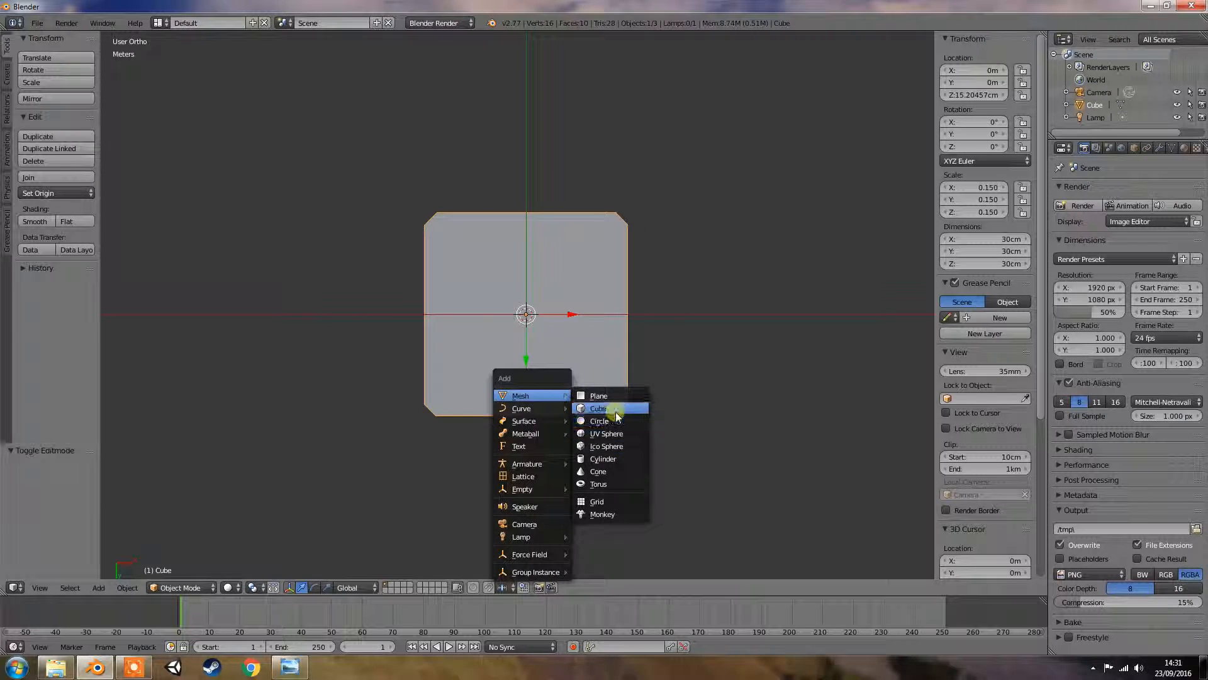
left_click(598, 408)
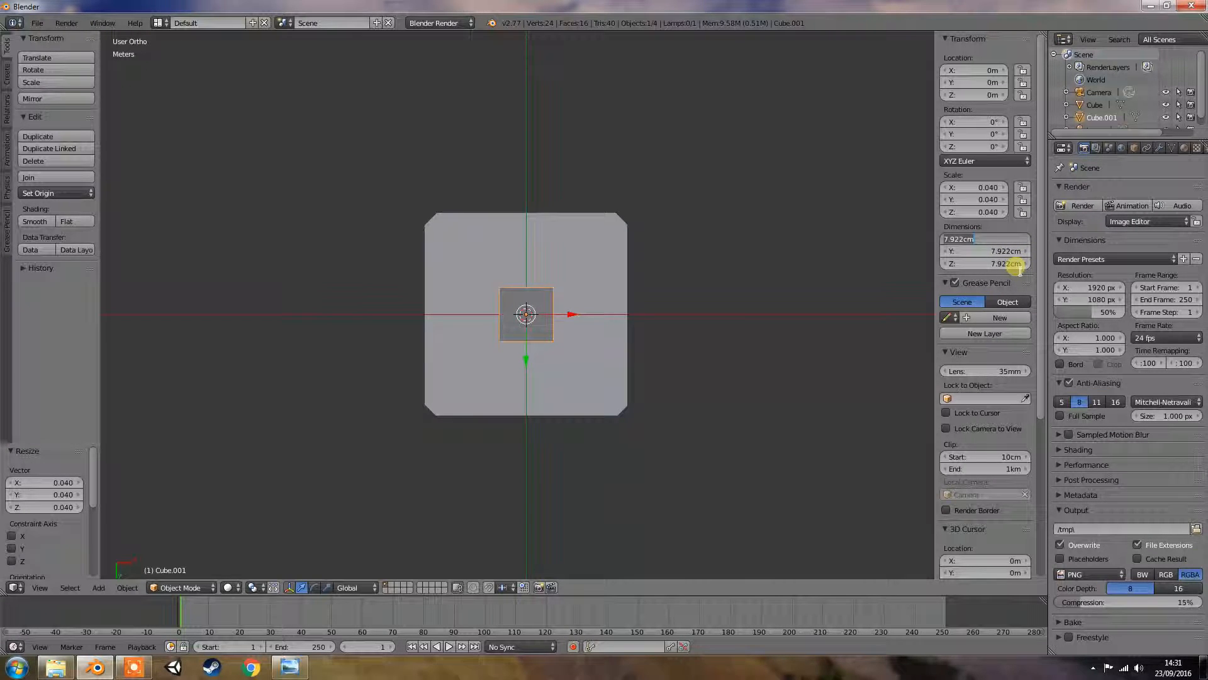
type("0.03")
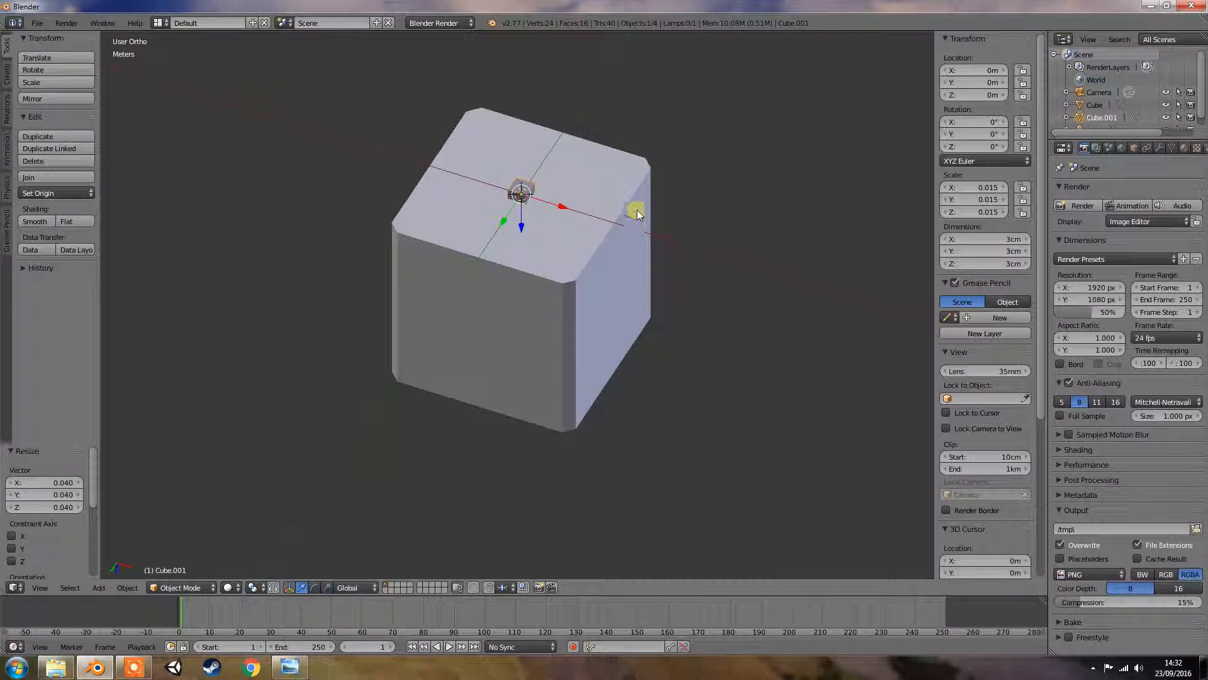
- Move the 3 cm cube to the bottom corner, about X 13.5, Y −13.5, Z −1.28 cm
key("KP_1")
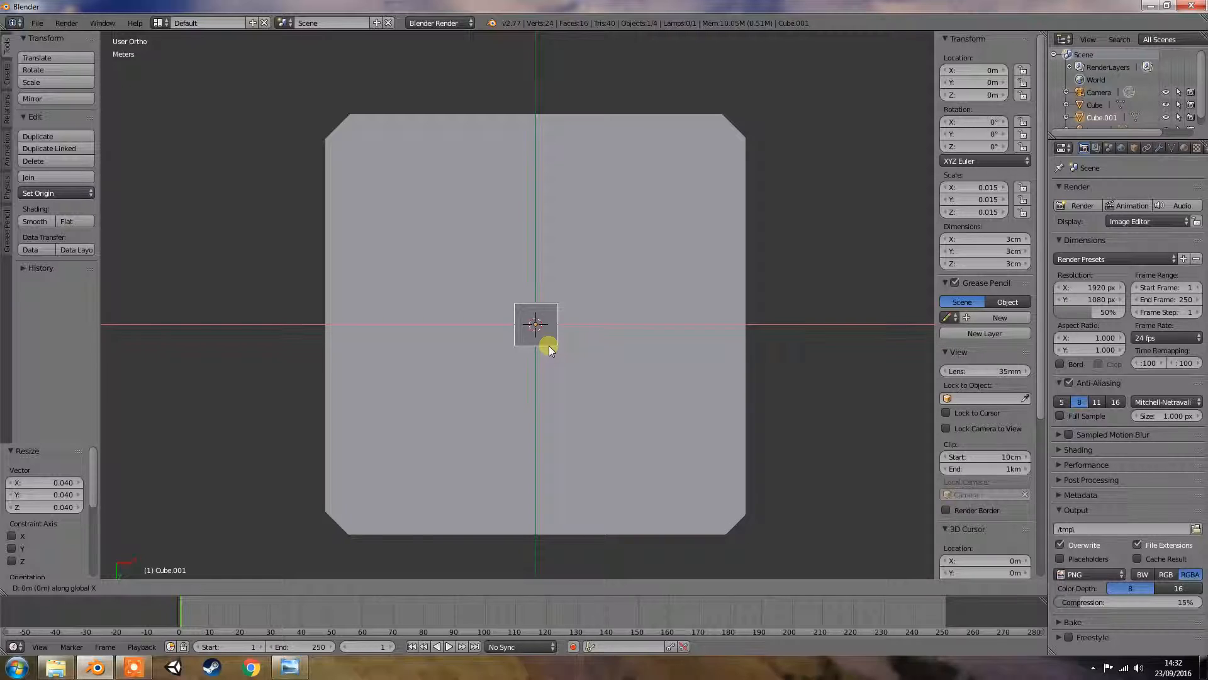
left_click_drag(536, 323, 725, 324)
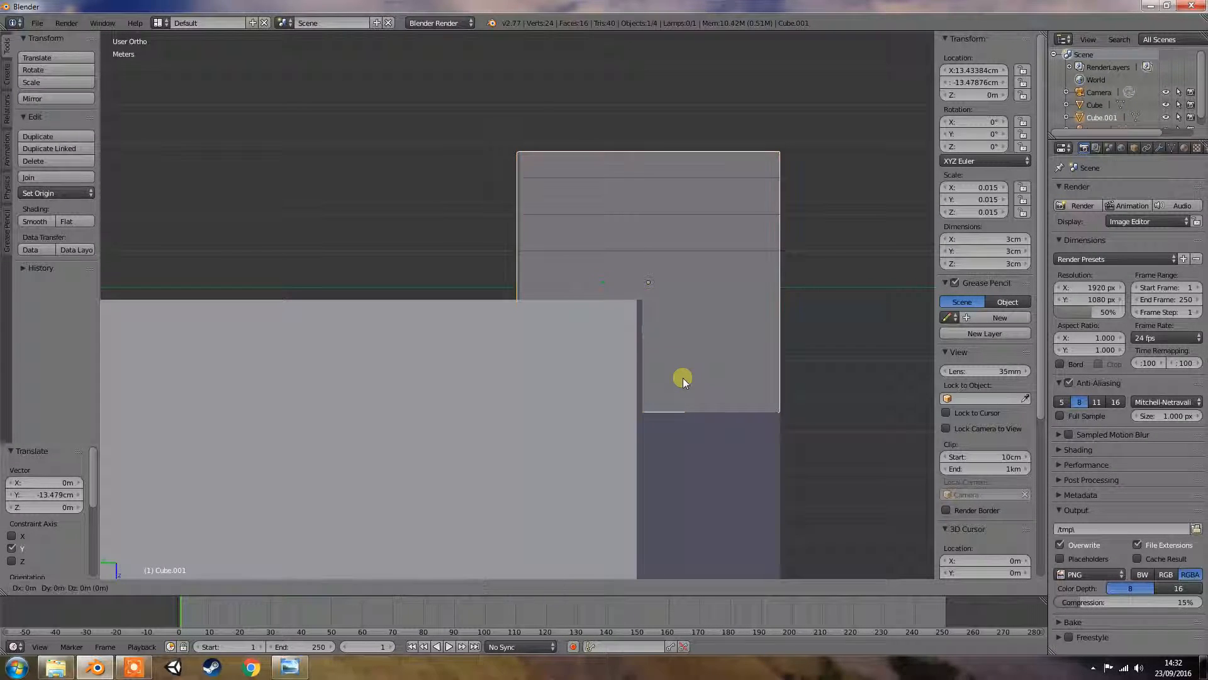
left_click_drag(683, 383, 679, 321)
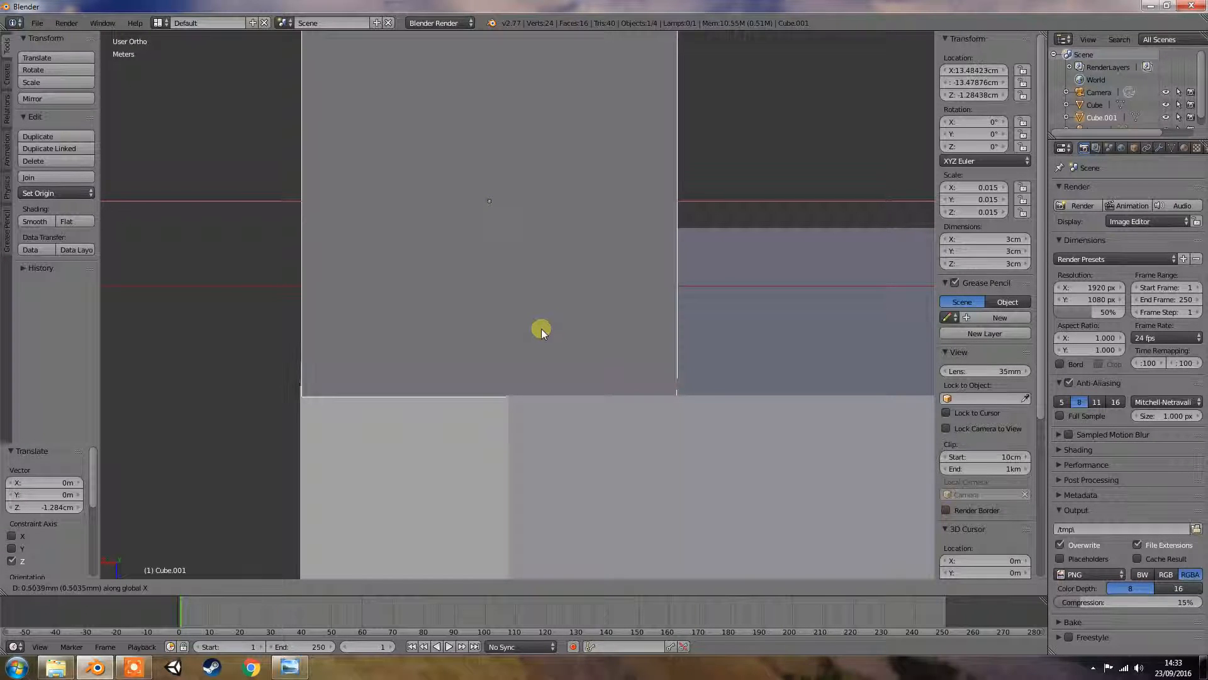
left_click_drag(541, 330, 601, 389)
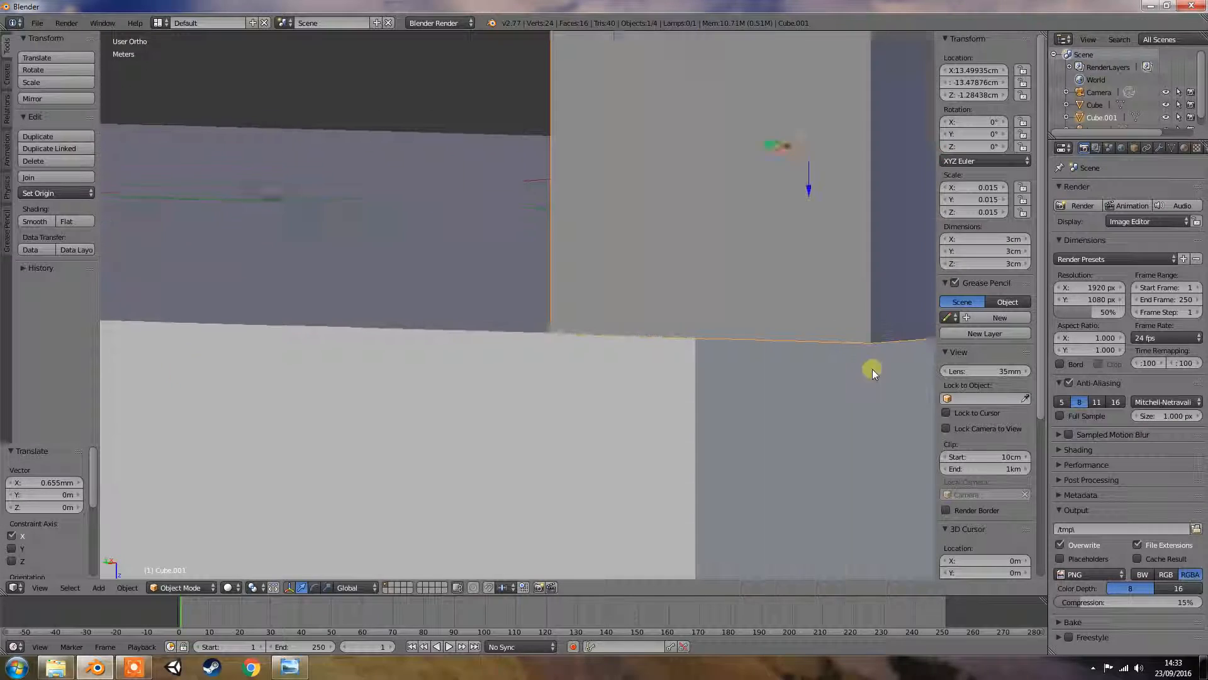
left_click_drag(872, 368, 364, 356)
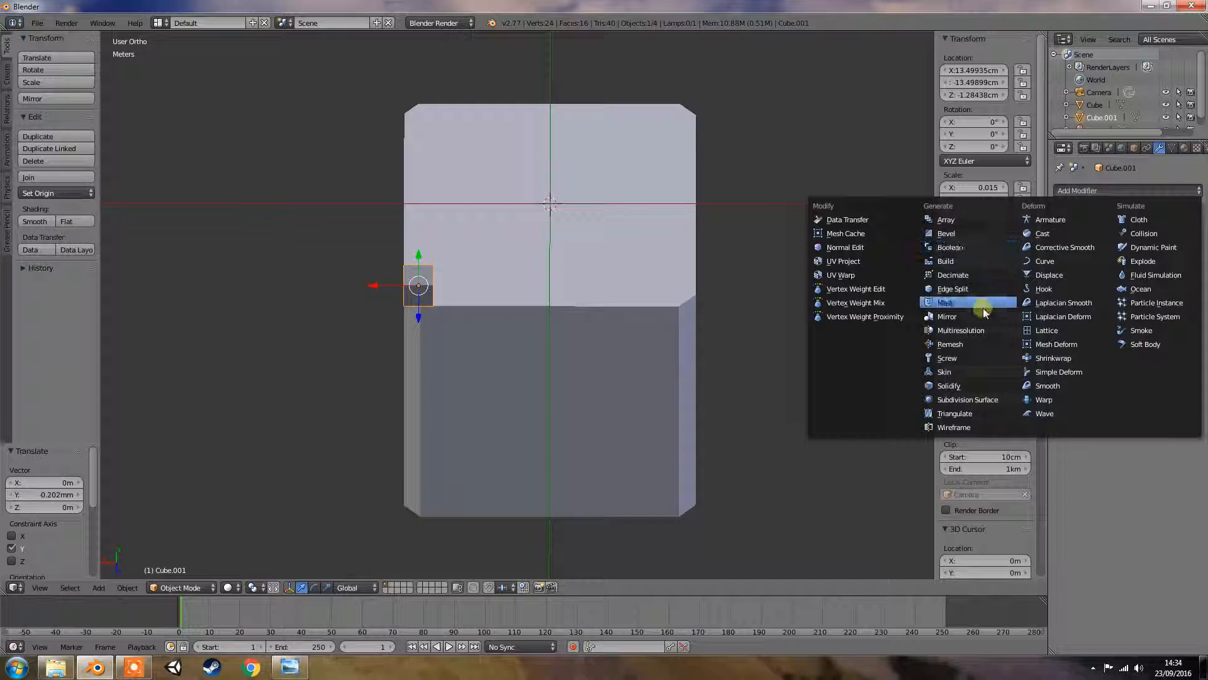
mouse_move(967, 316)
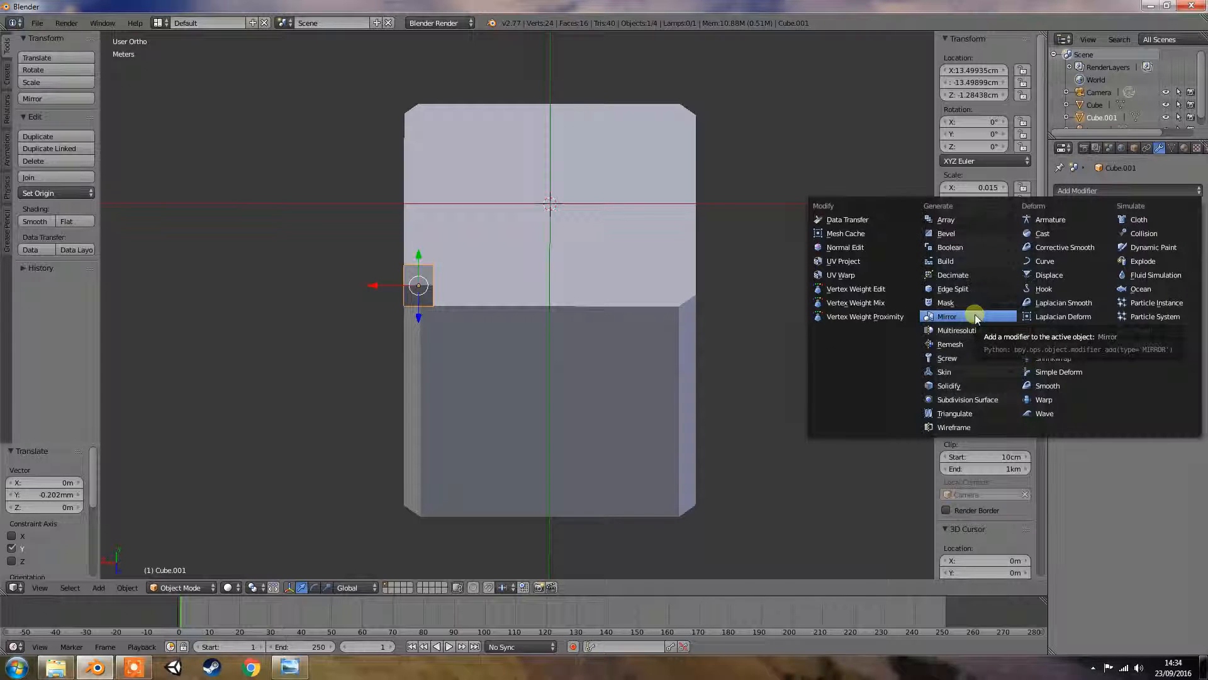
- Try an X/Y Mirror modifier on the leg, remove it, and return to front view
left_click(946, 316)
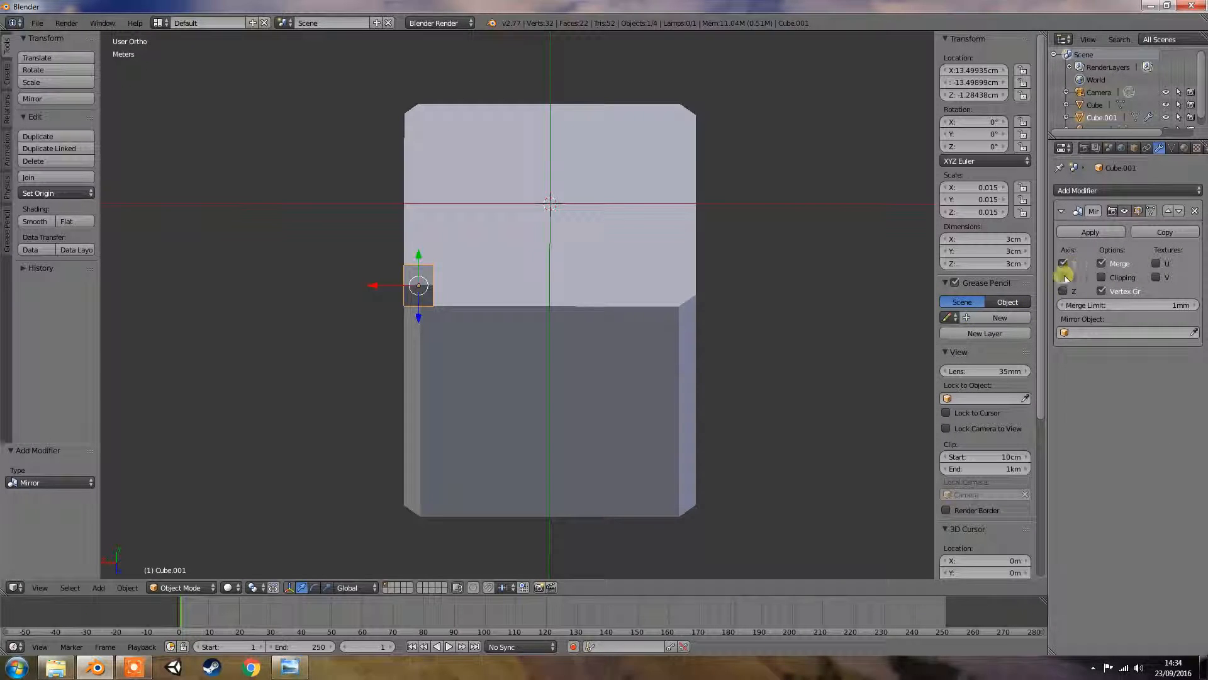
left_click(1064, 263)
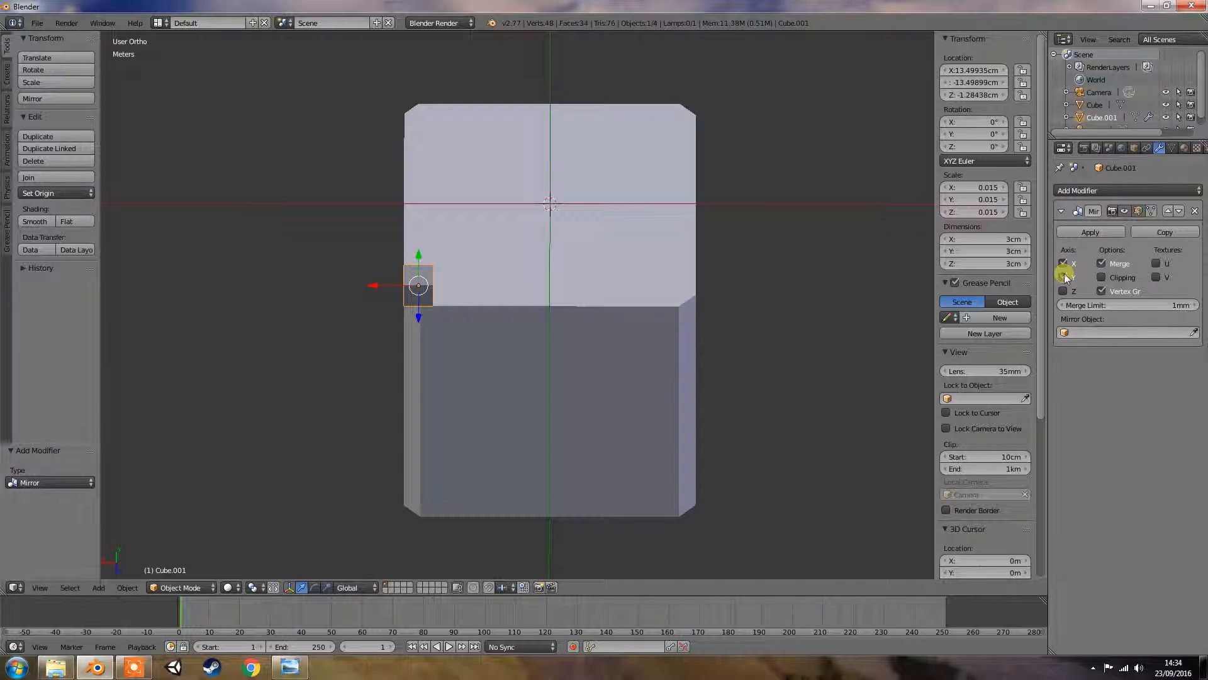
left_click(1088, 232)
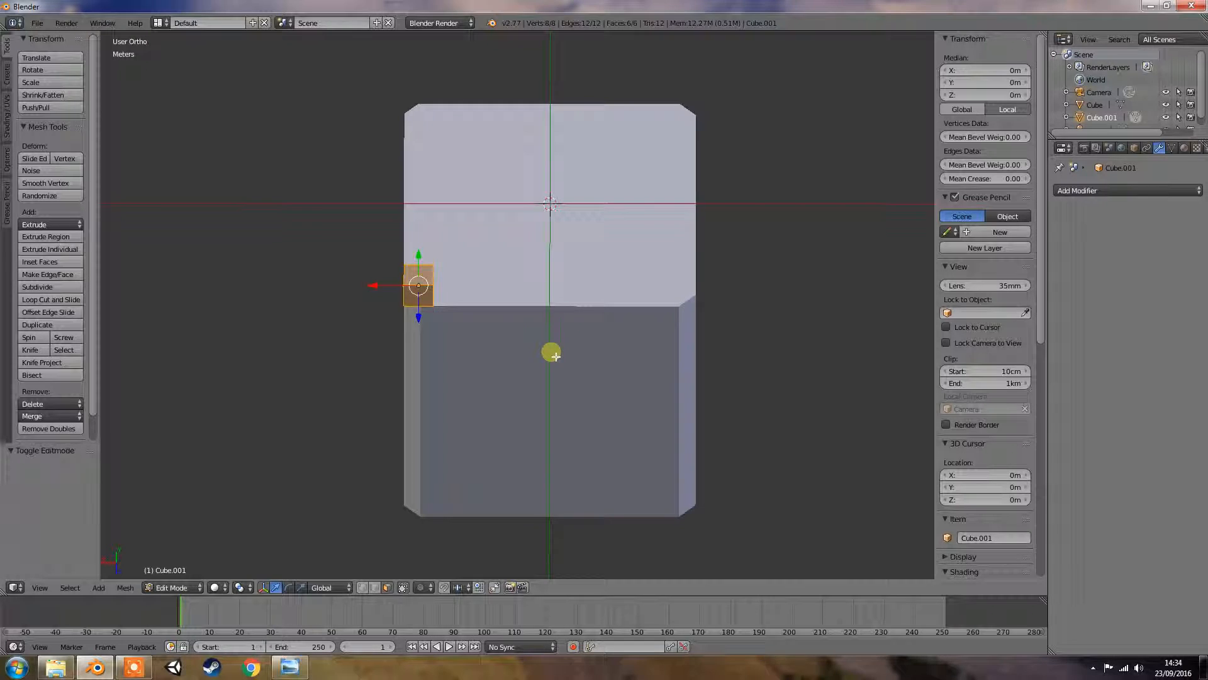
left_click(1077, 190)
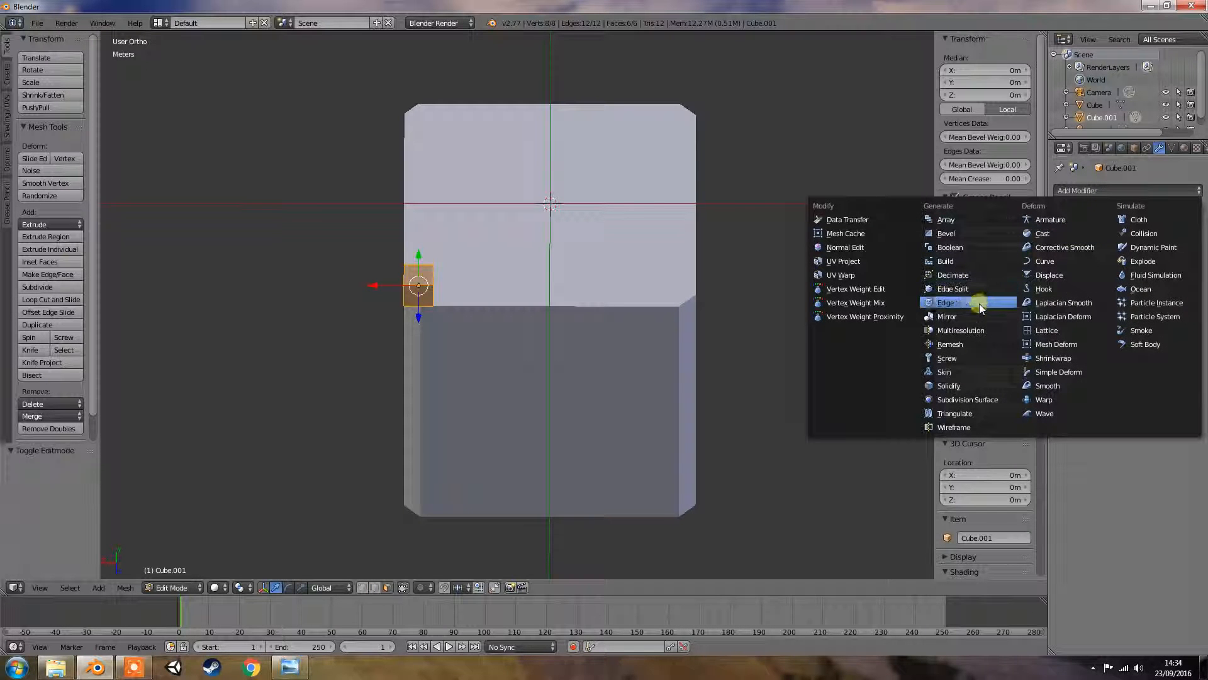
left_click(947, 302)
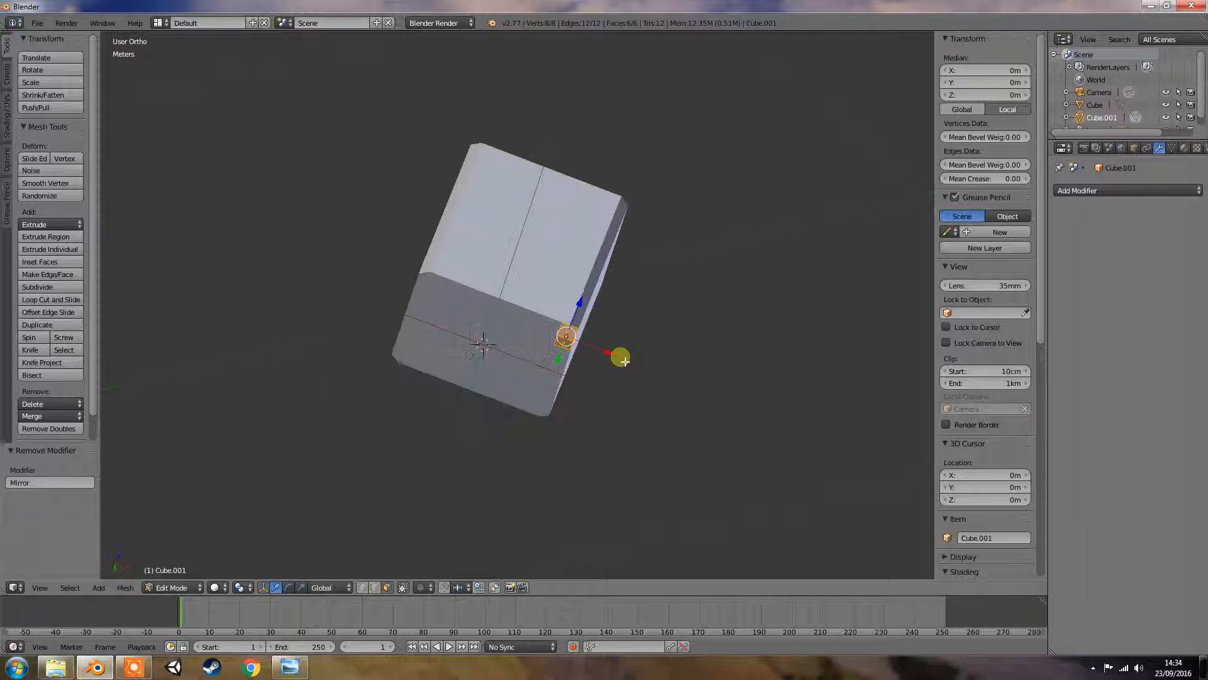
key("KP_1")
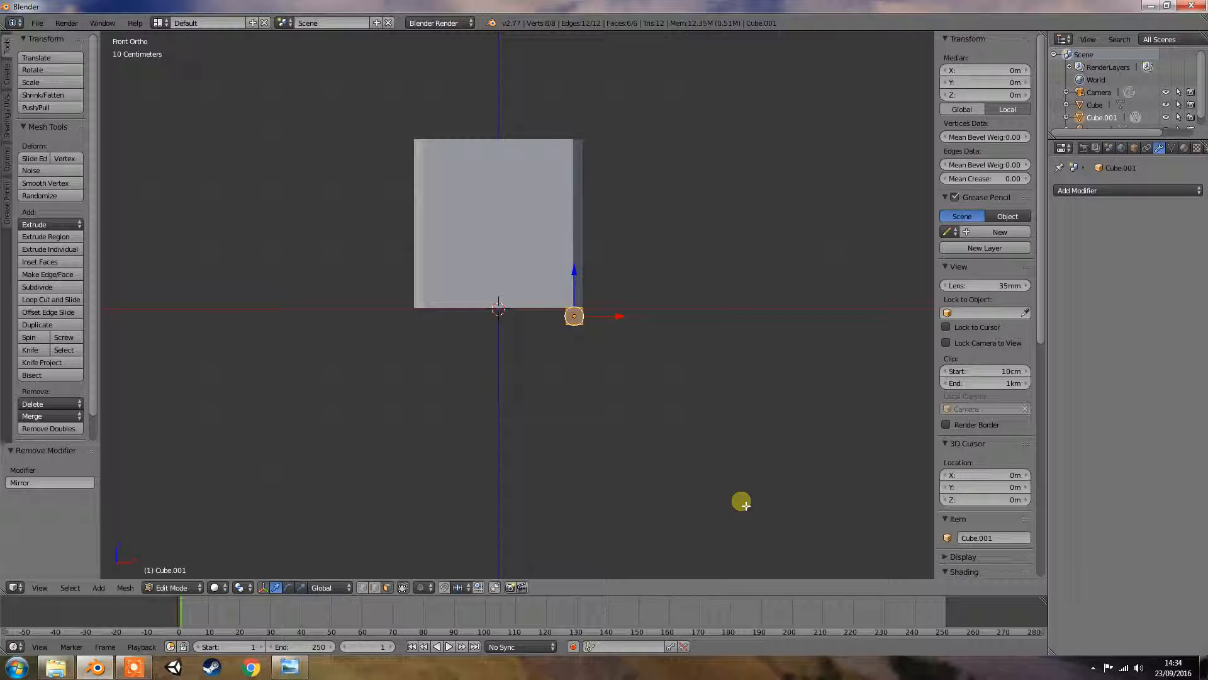
mouse_move(754, 494)
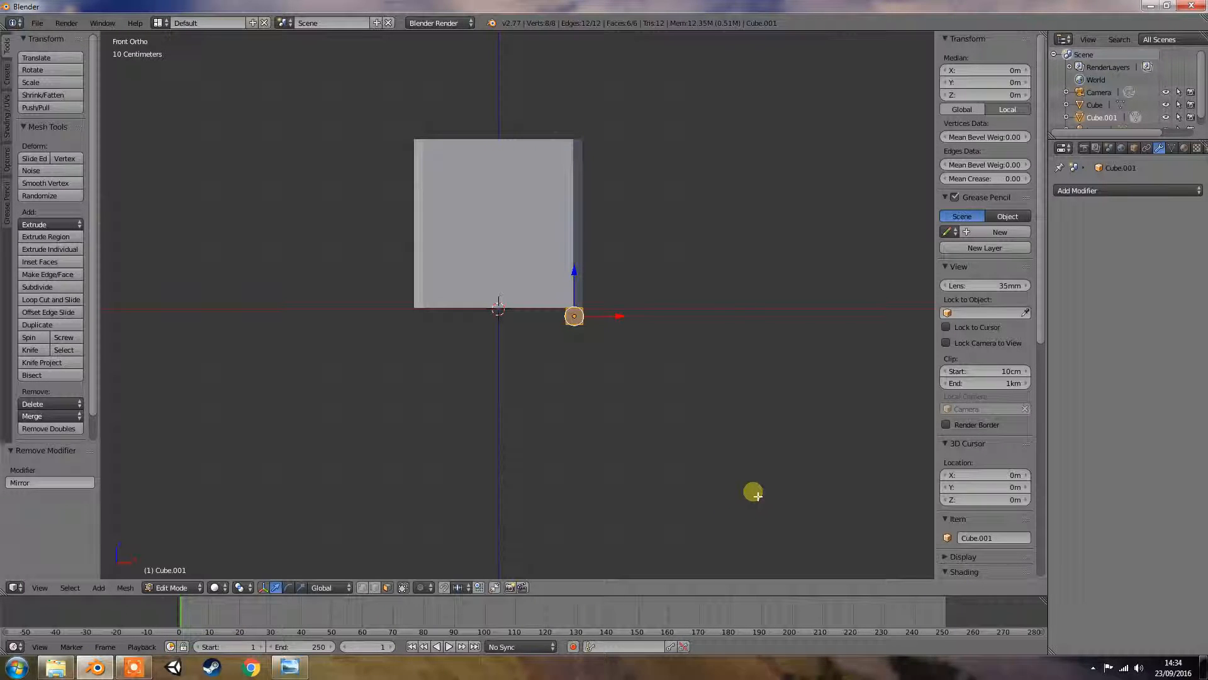
mouse_move(653, 451)
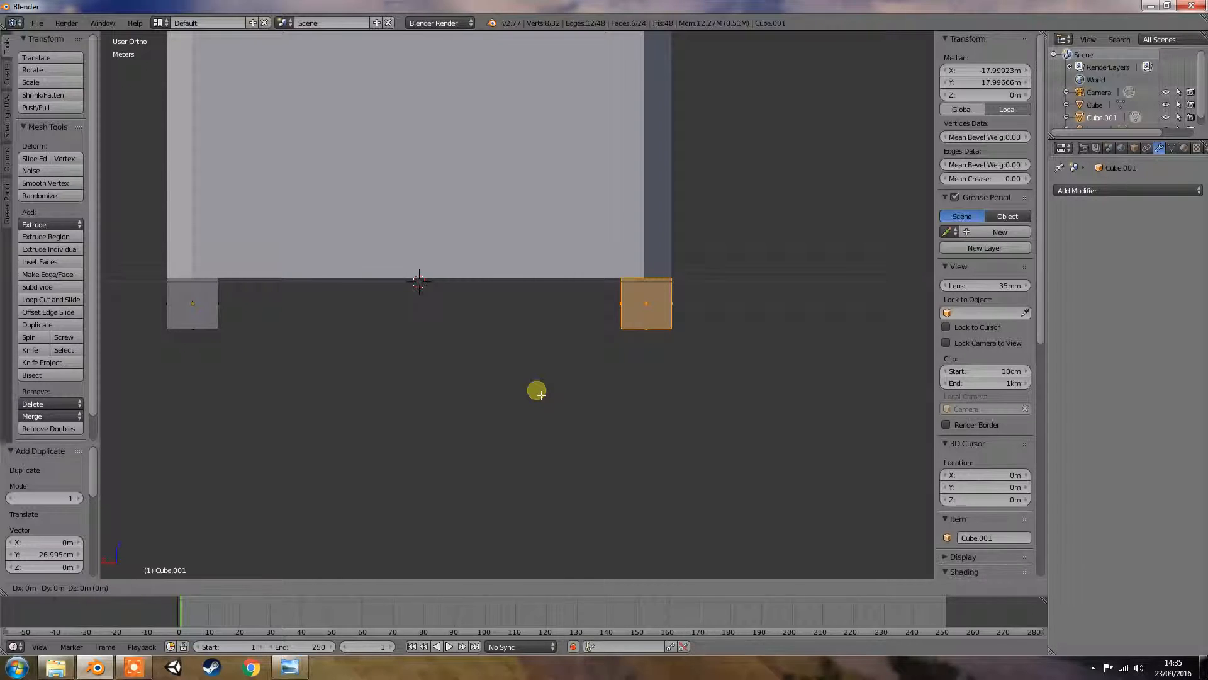
- Drag a duplicated leg cube to another bottom corner of the box
left_click_drag(645, 304, 483, 303)
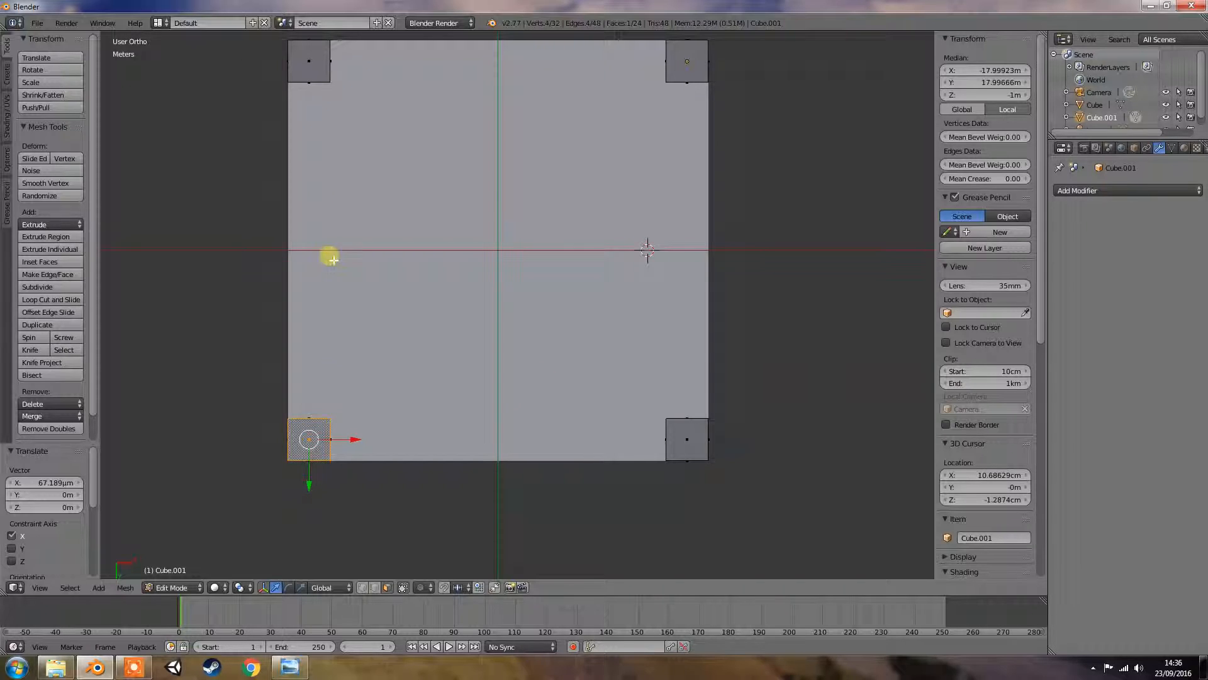
mouse_move(378, 408)
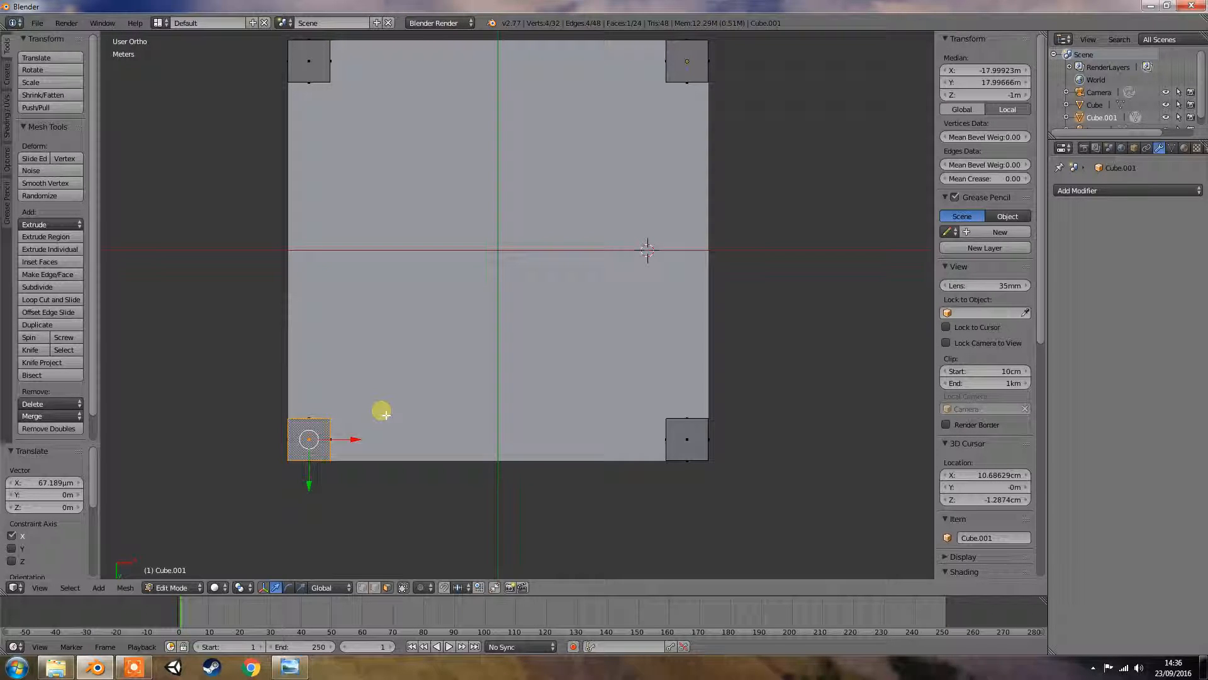
mouse_move(333, 471)
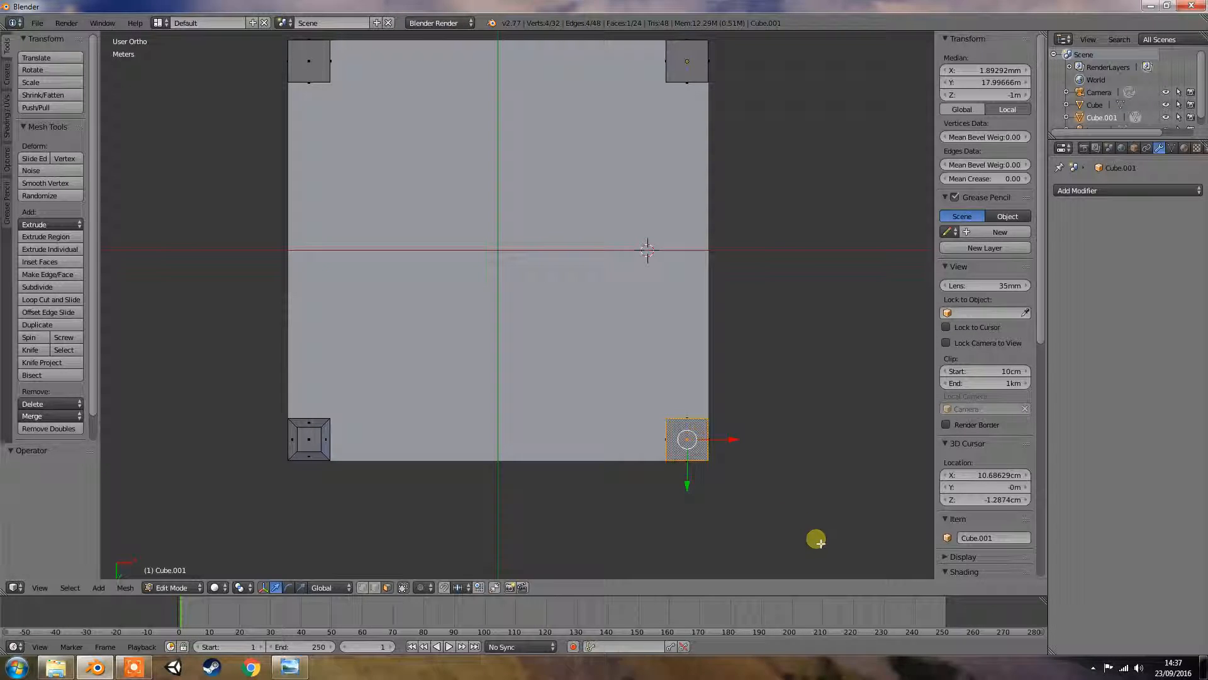
mouse_move(847, 522)
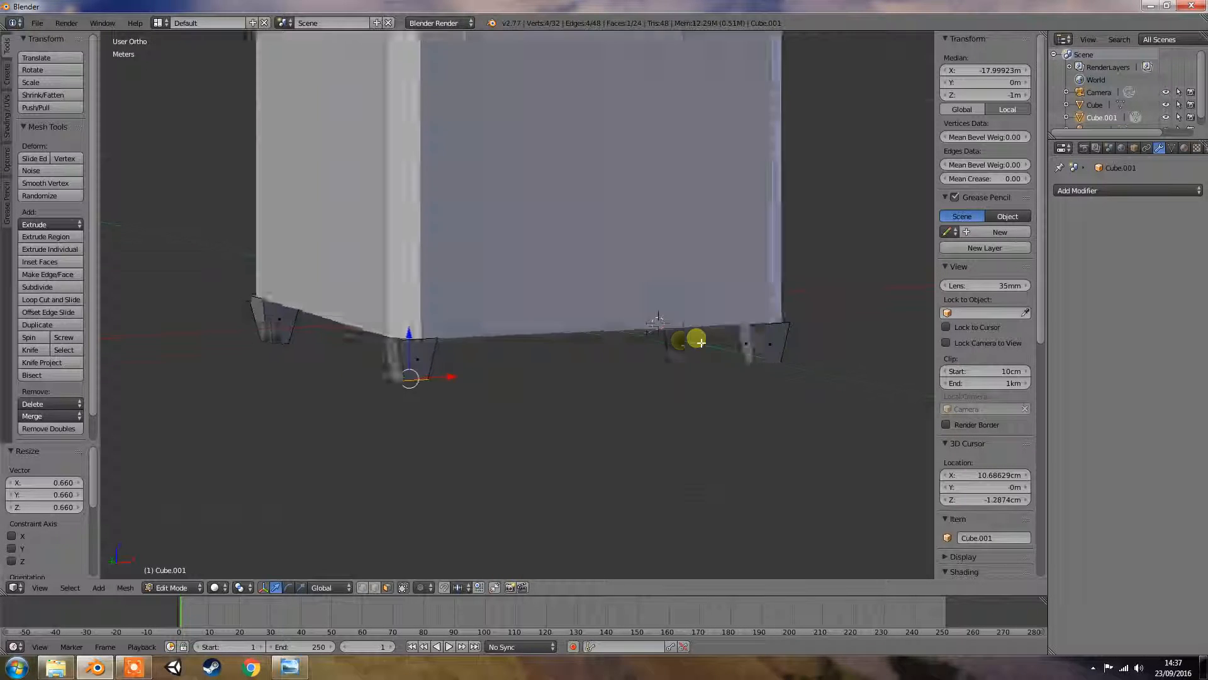
- View the box straight on in Front Orthographic, showing two tapered legs
key("KP_1")
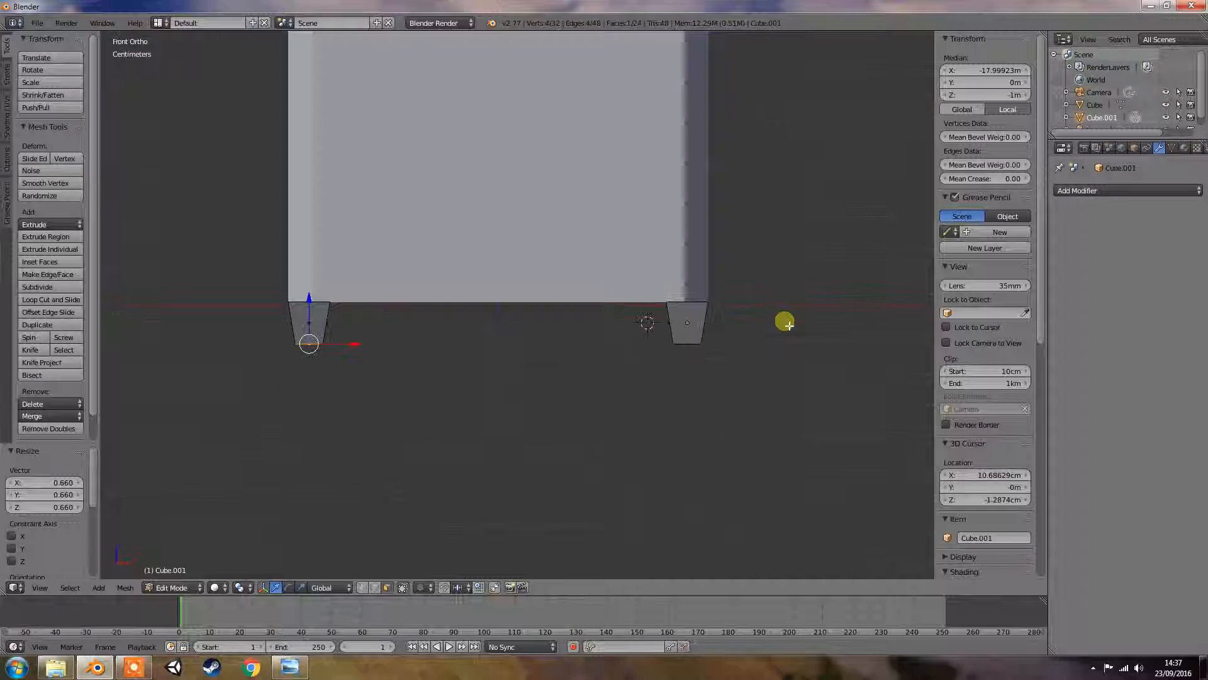